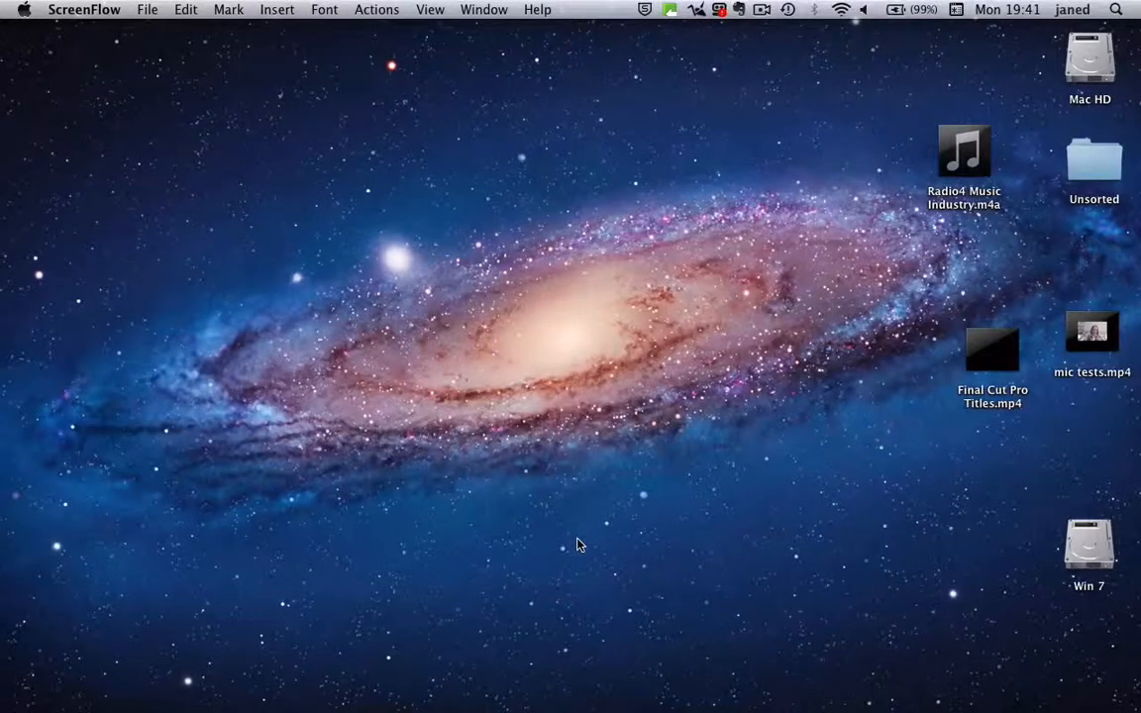
- Search Spotlight for 'DVD' and launch DVD Studio Pro 4
click(1119, 12)
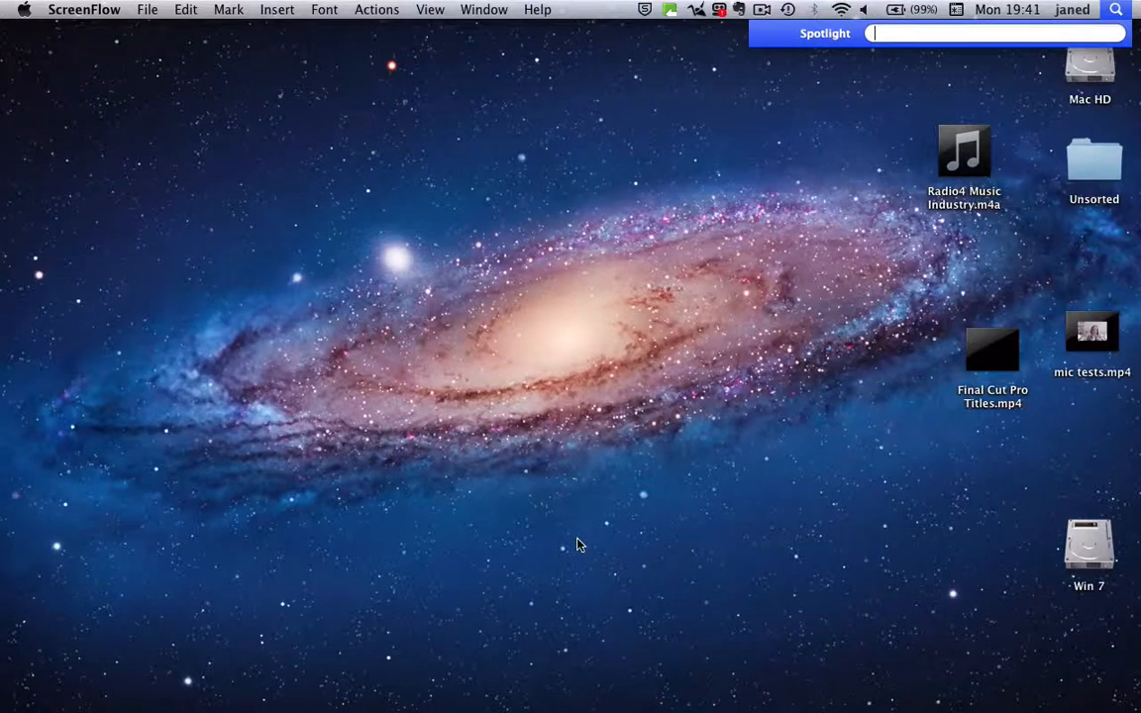
text(DVD)
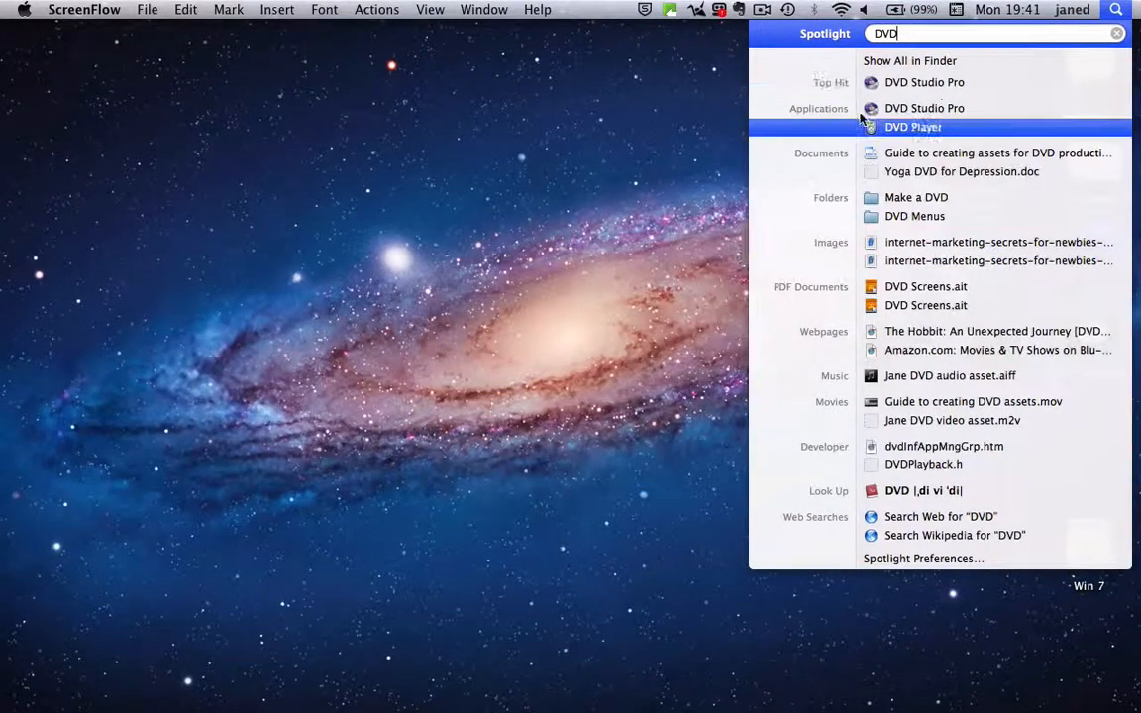
click(924, 82)
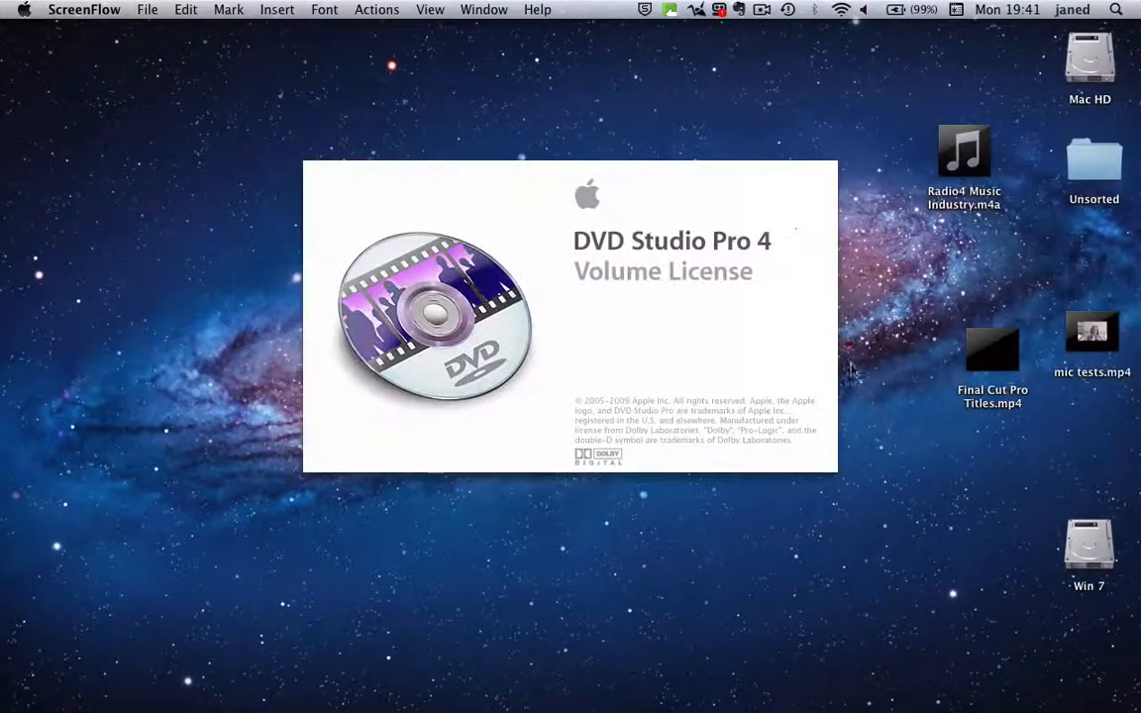
mouse_move(759, 596)
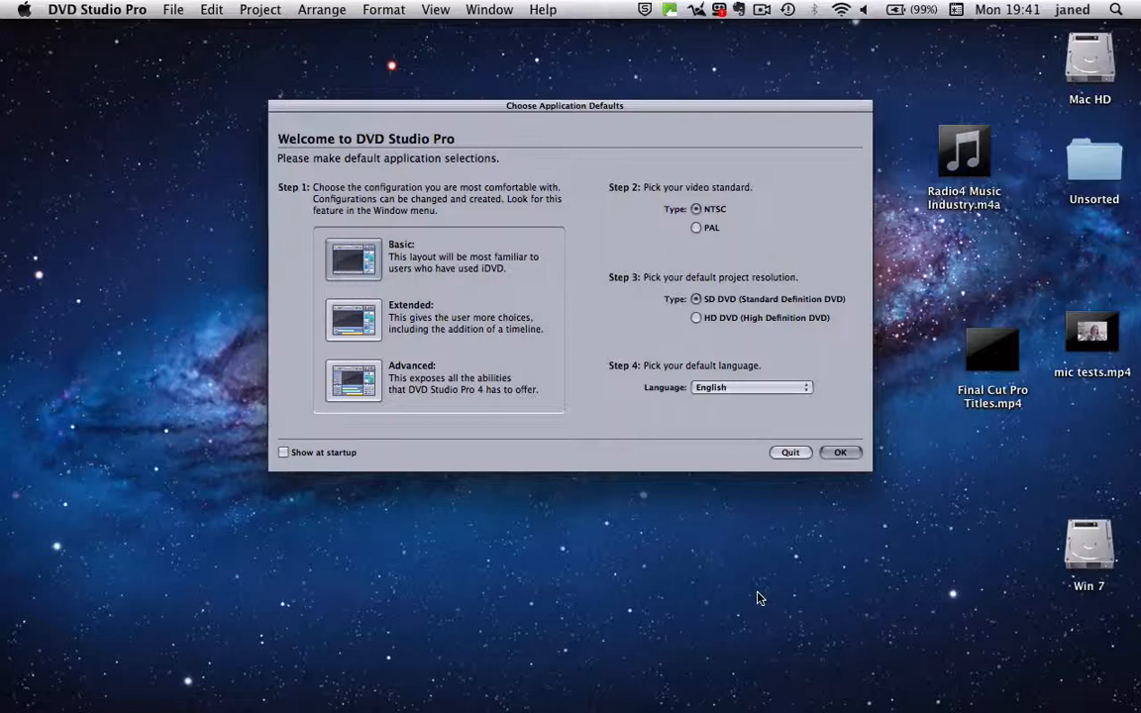
mouse_move(746, 605)
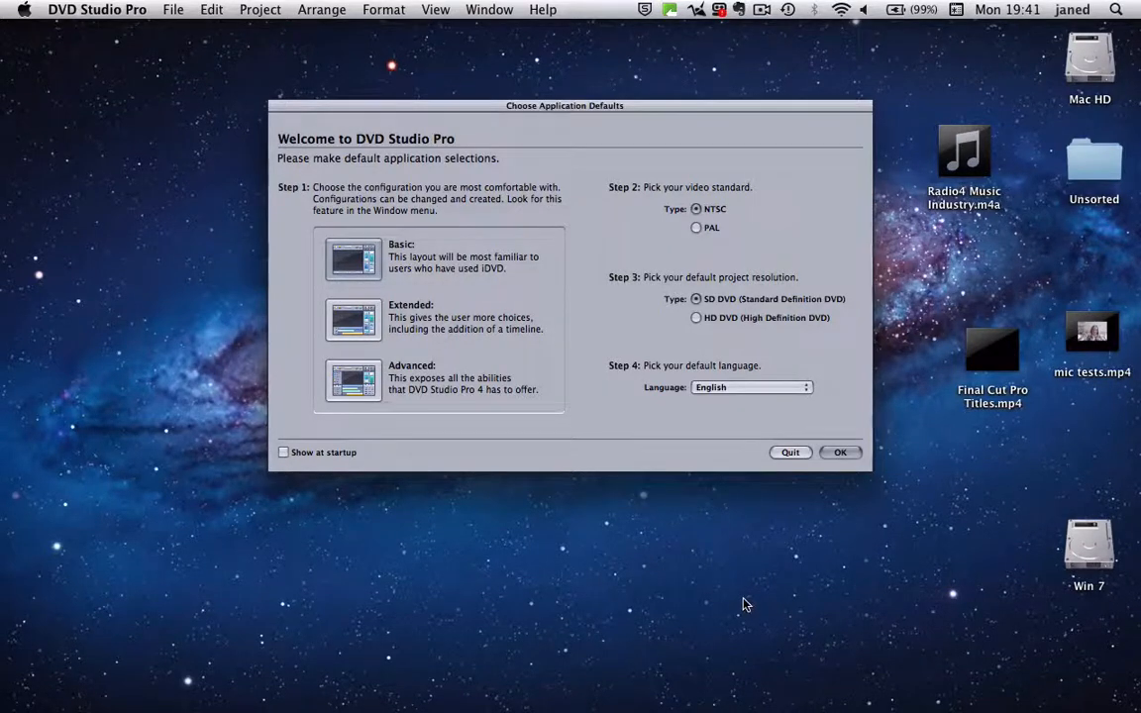
mouse_move(822, 216)
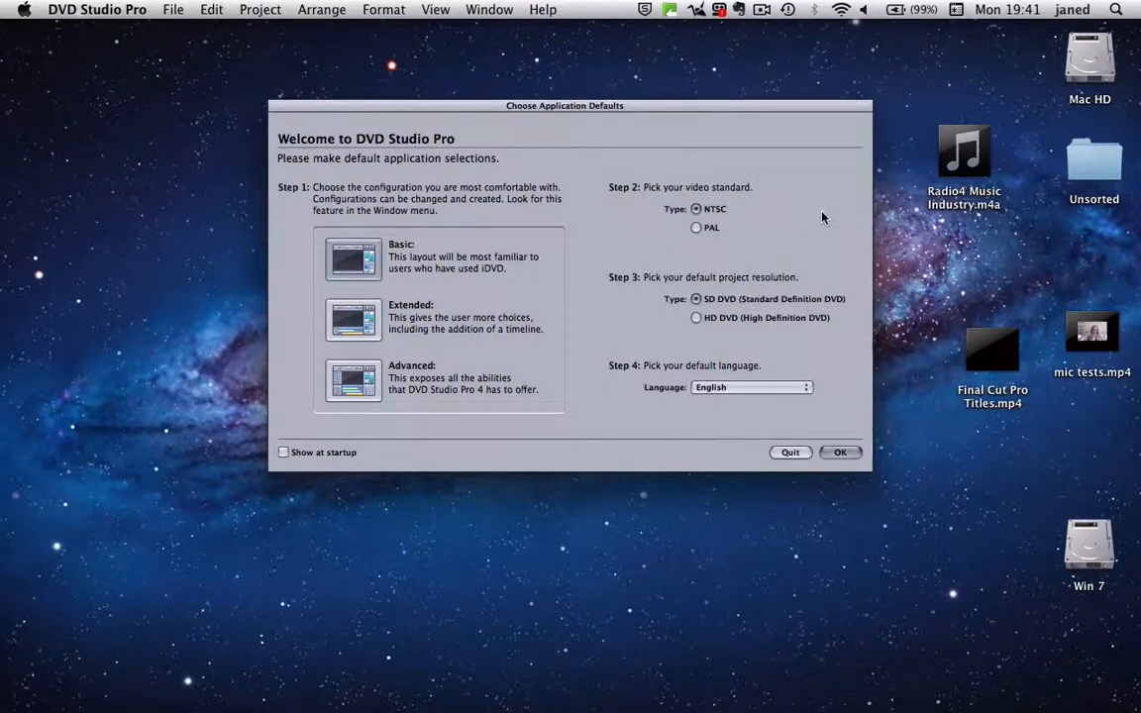
mouse_move(654, 195)
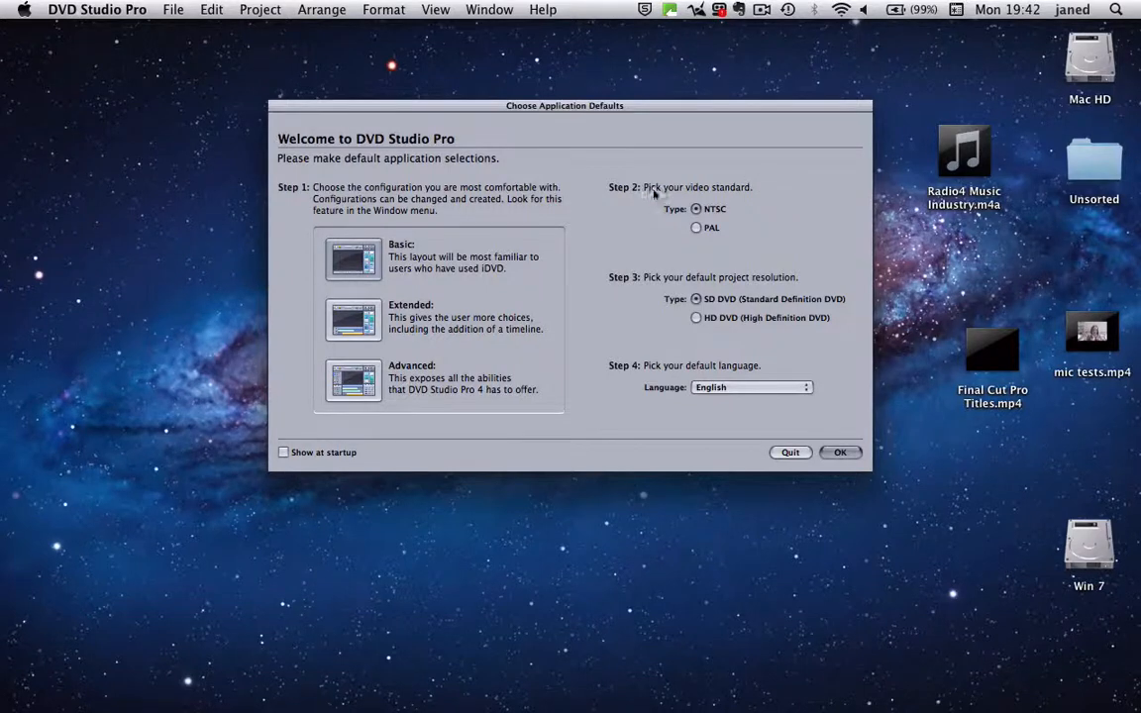
mouse_move(738, 201)
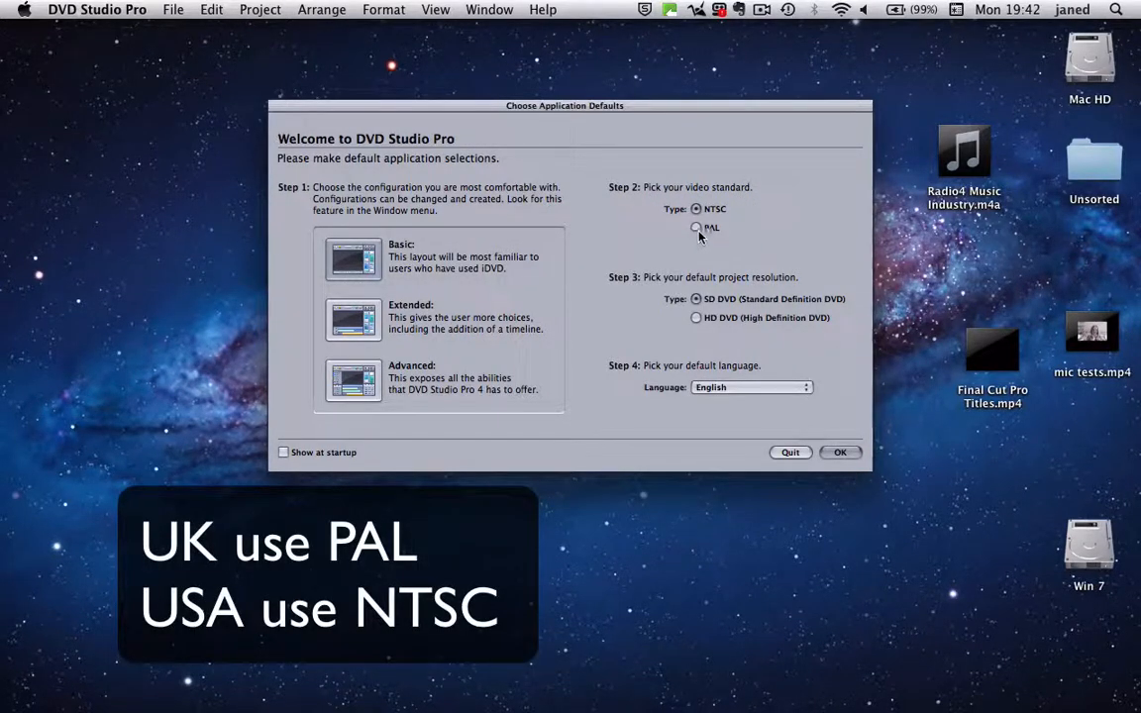
- Set PAL as the default video standard and accept the application defaults
click(695, 228)
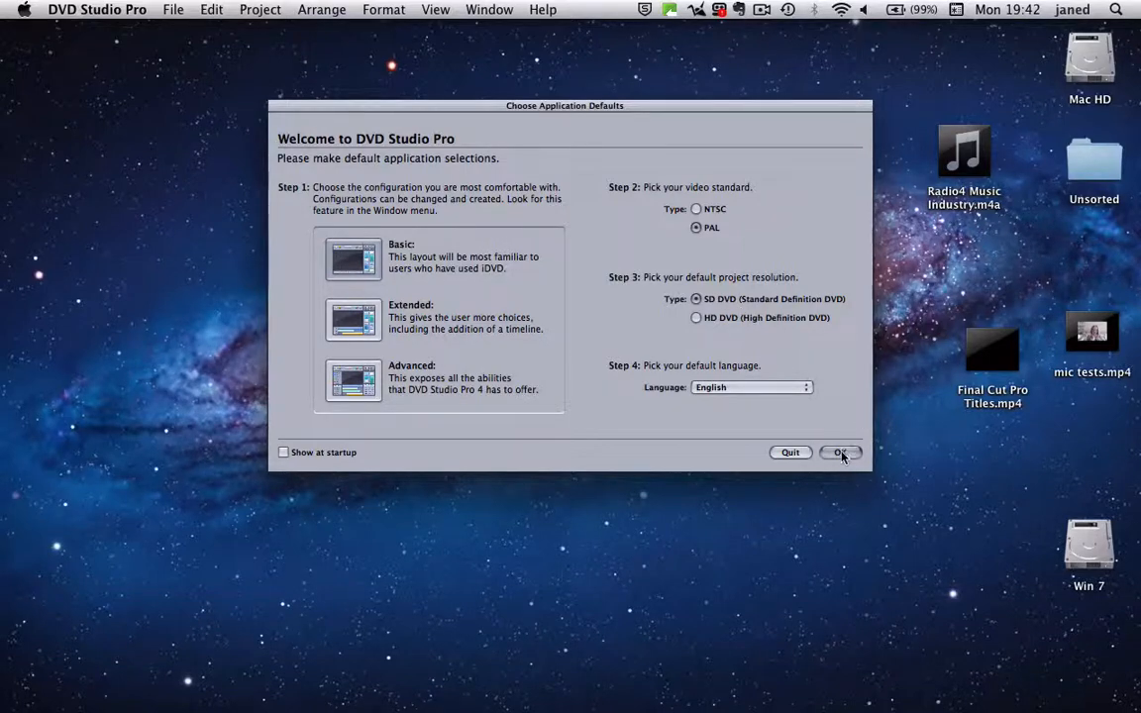
click(840, 452)
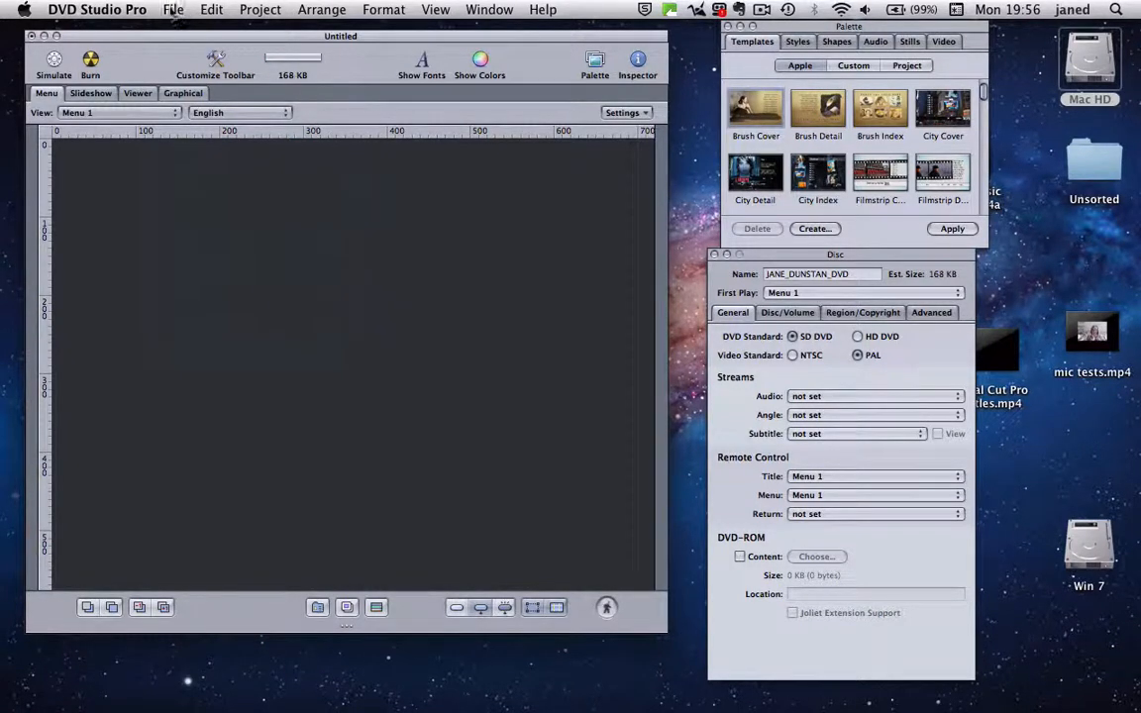
- Import both audio and video files from the Jane DVD Assets folder
click(180, 9)
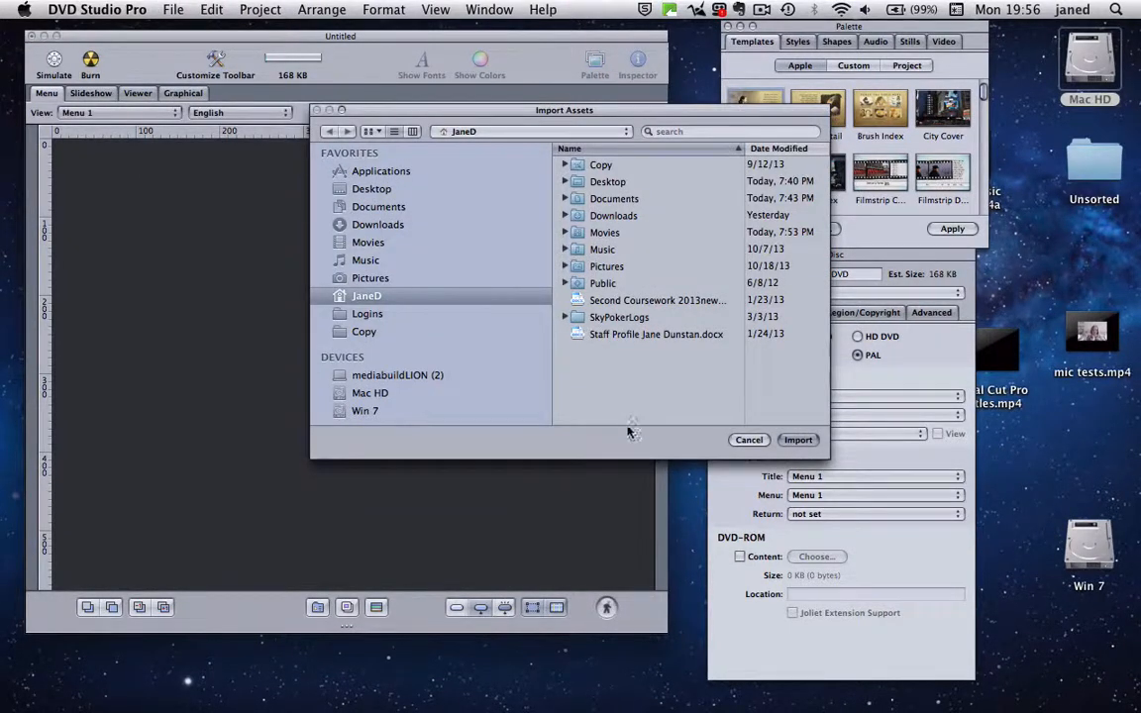
mouse_move(631, 455)
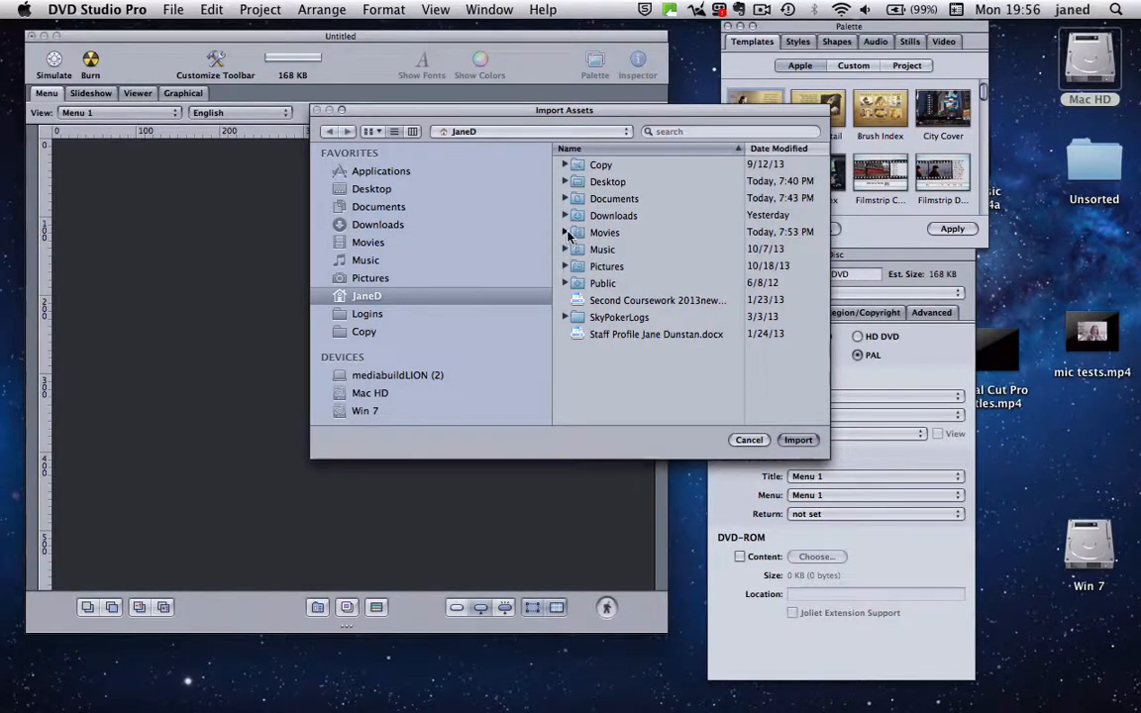
click(566, 232)
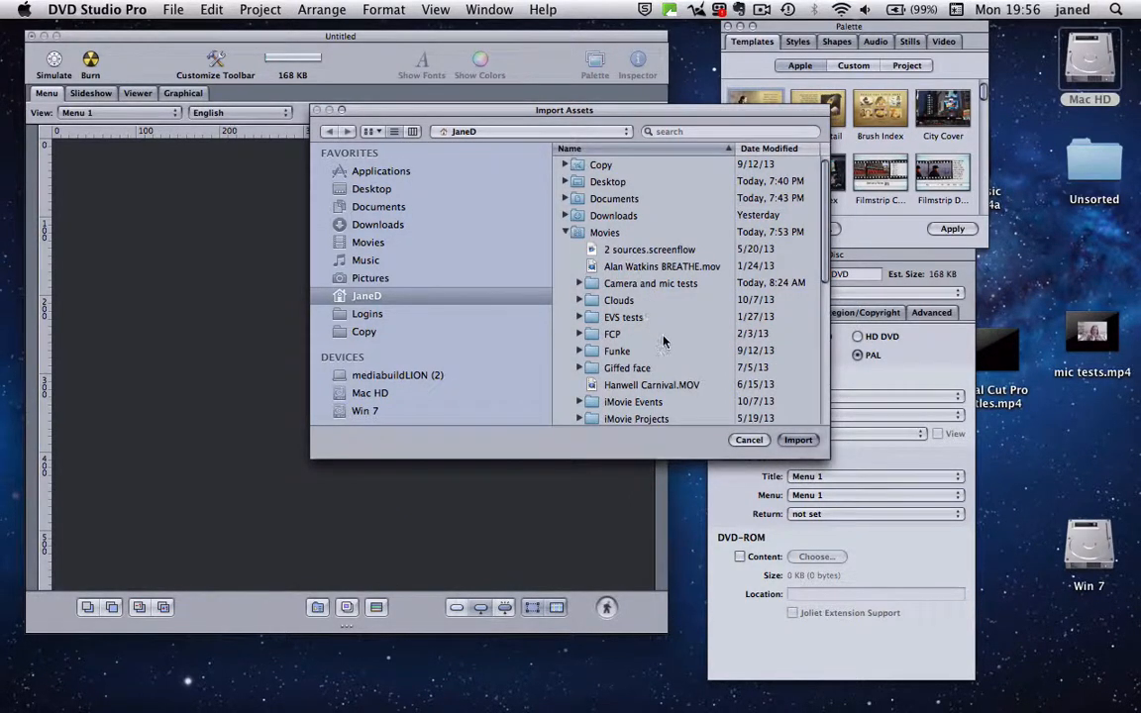
scroll(down, 3)
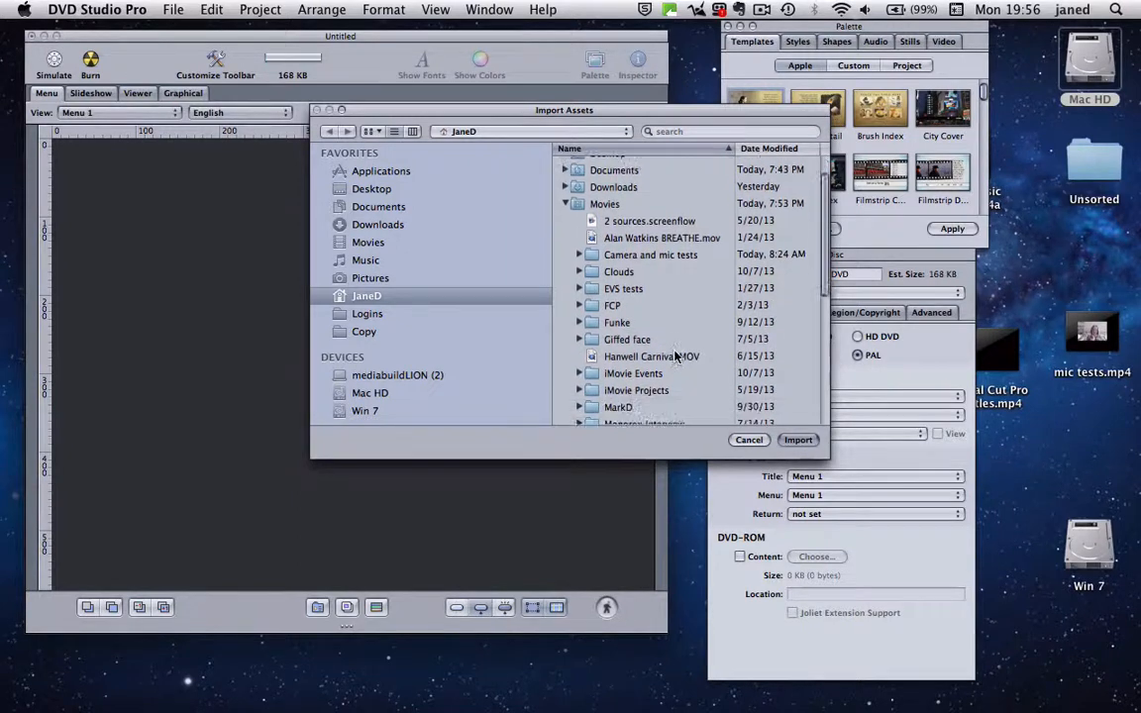
scroll(down, 3)
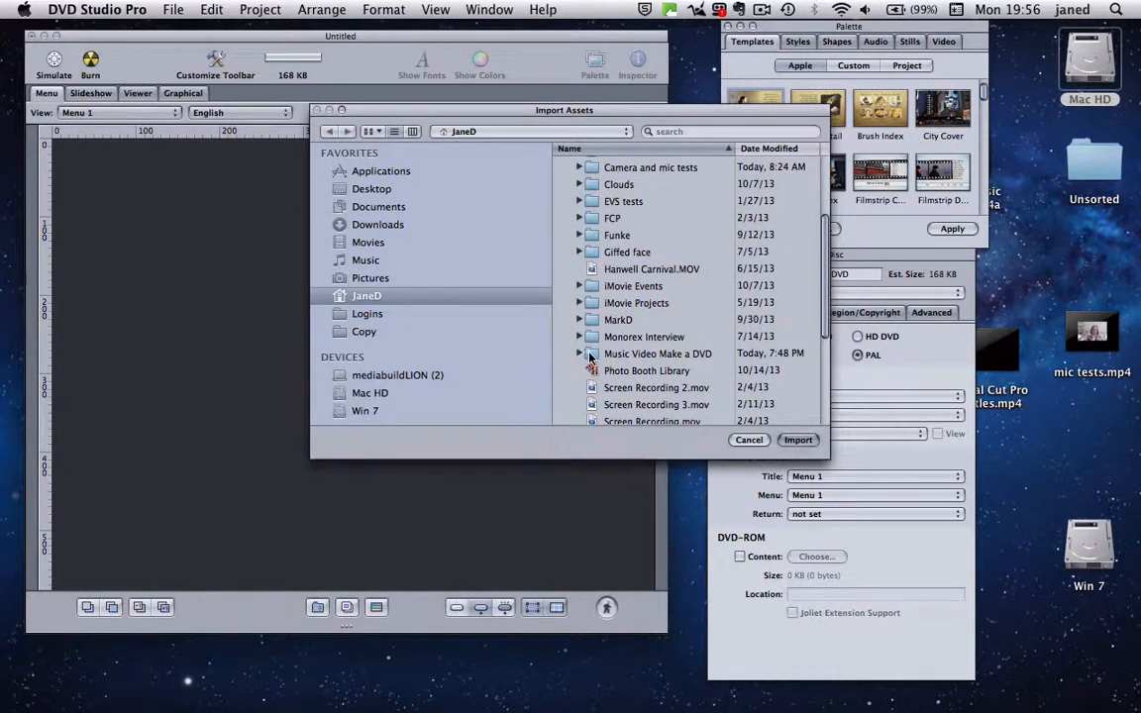
click(579, 354)
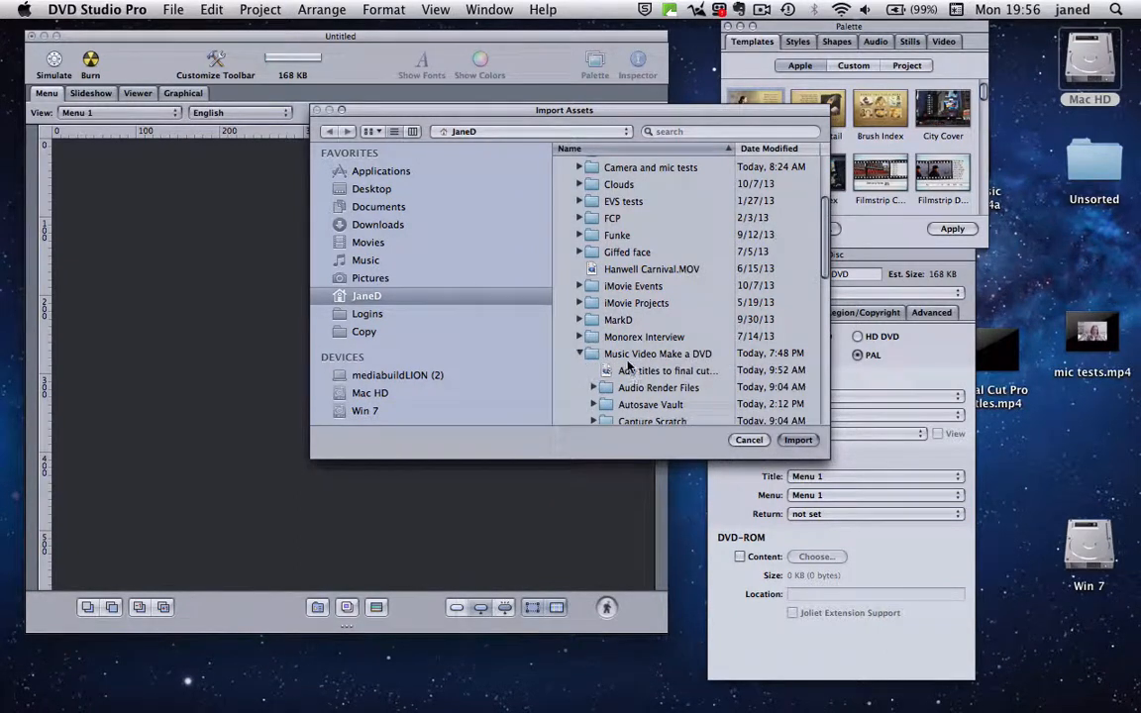
scroll(down, 3)
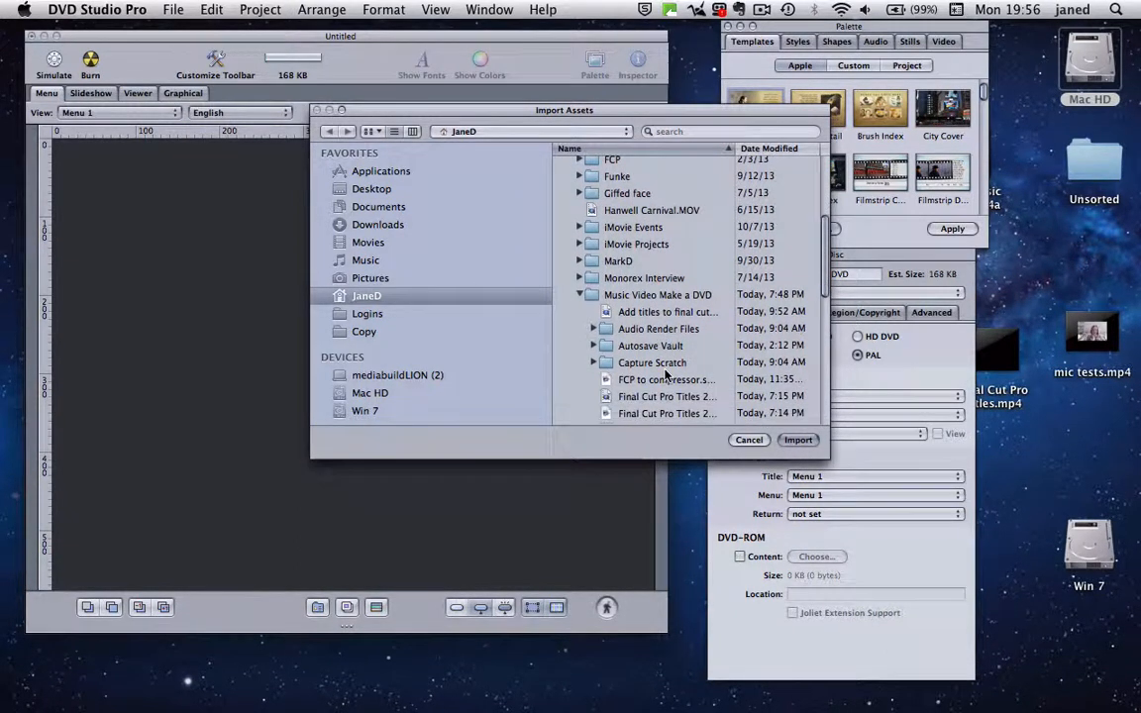
scroll(down, 3)
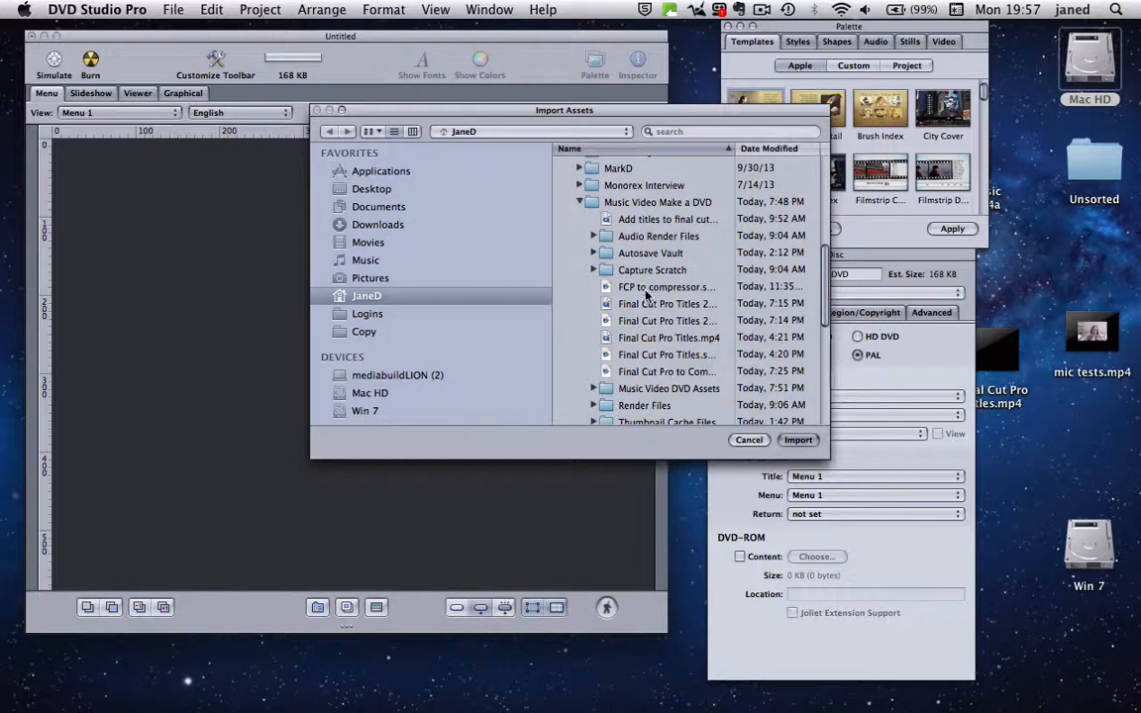
scroll(down, 3)
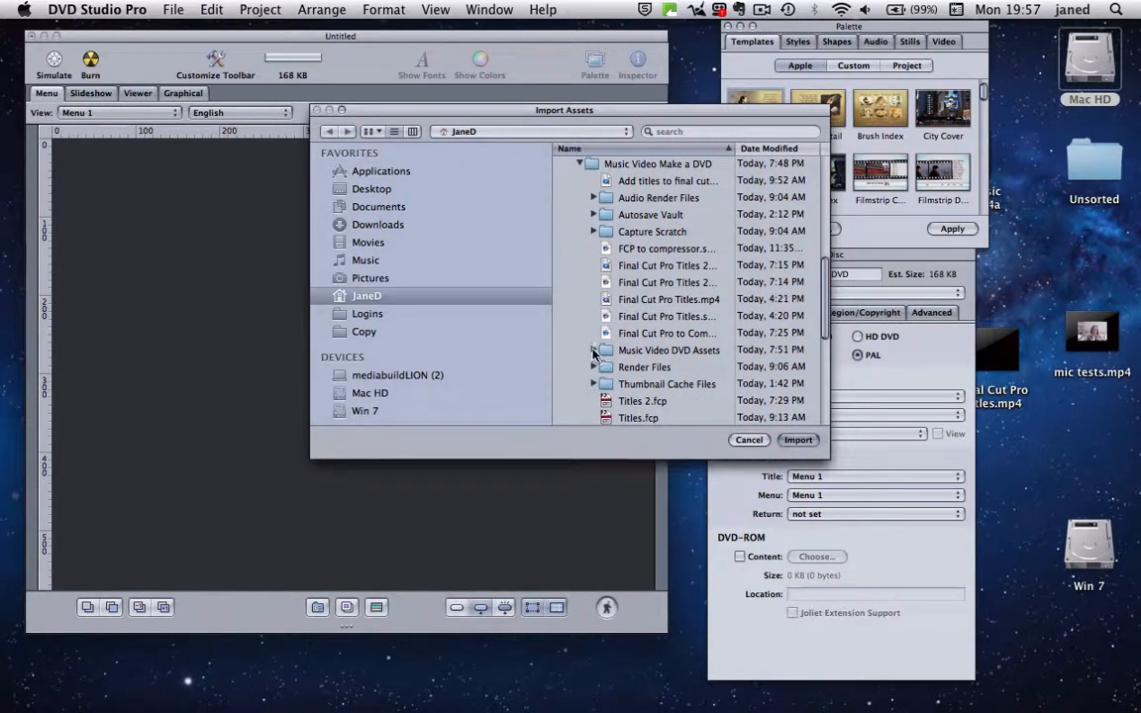
click(594, 350)
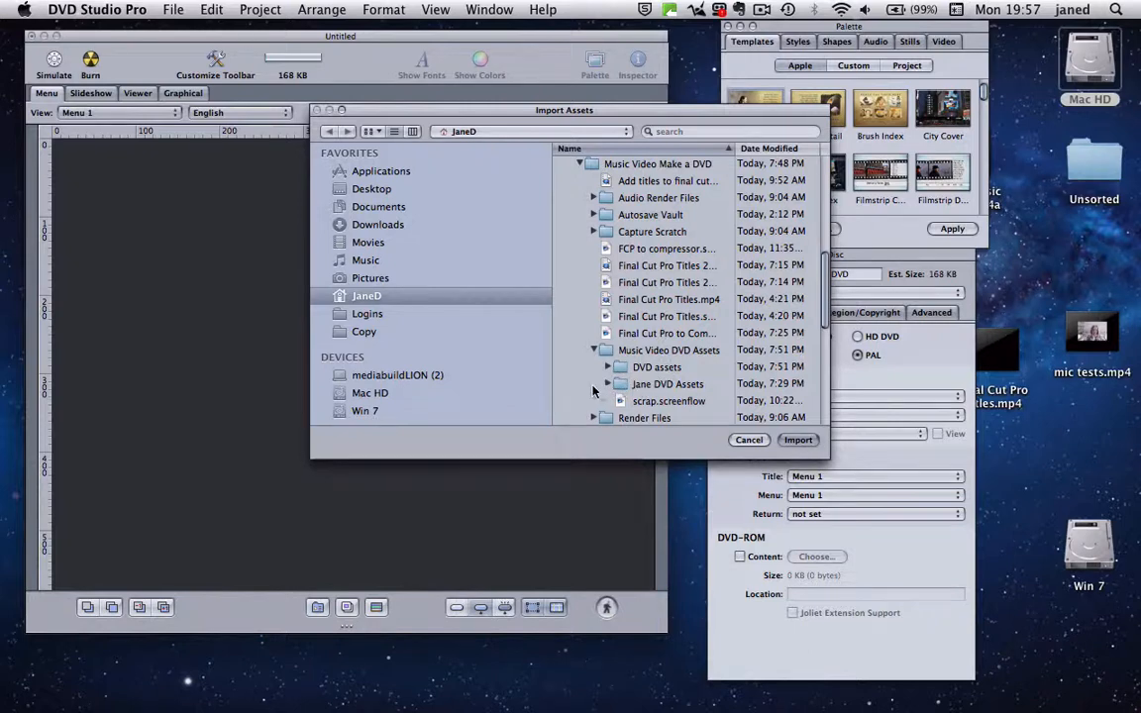
click(609, 383)
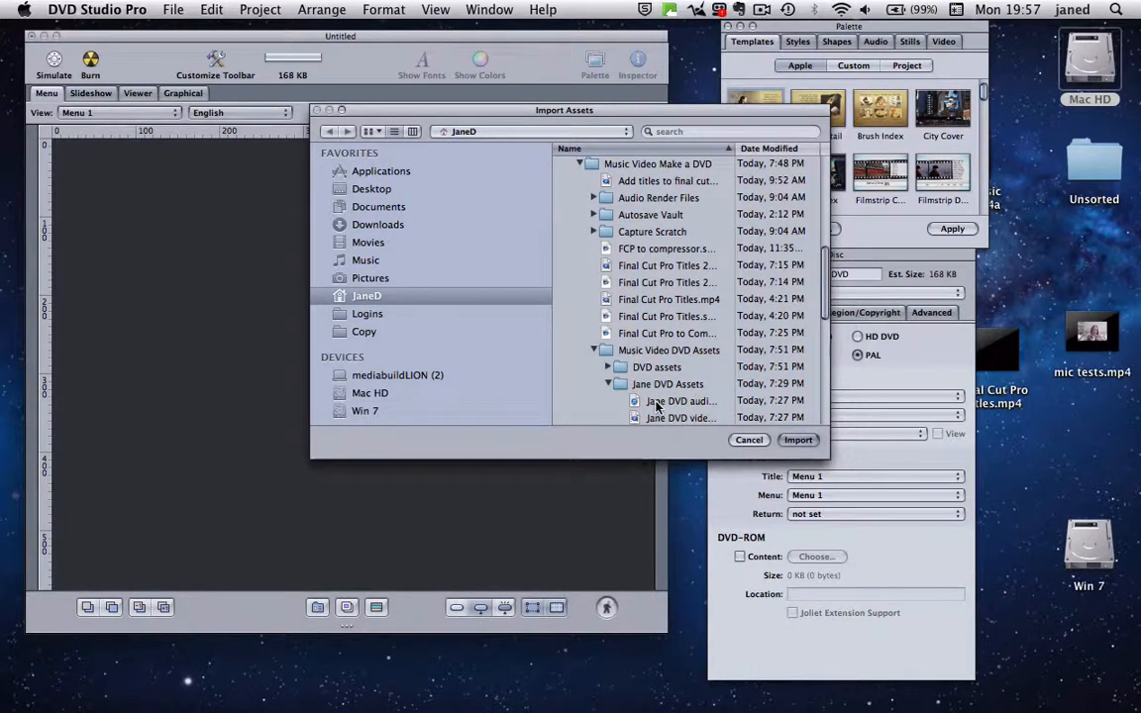
click(678, 400)
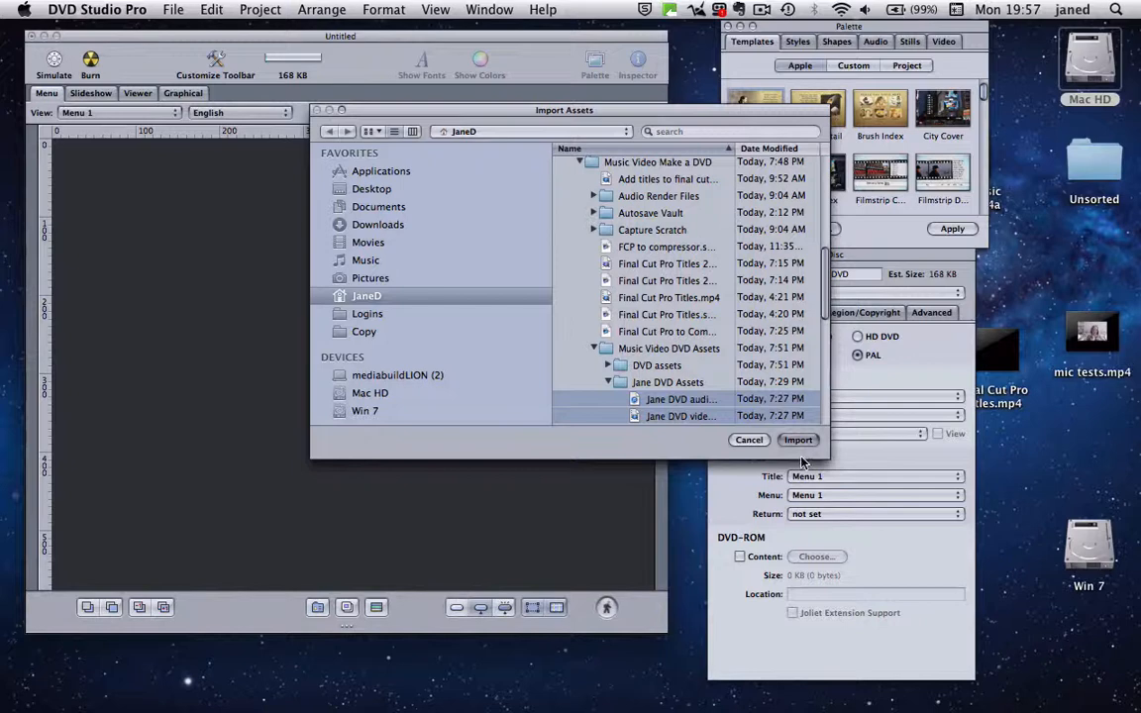
click(748, 440)
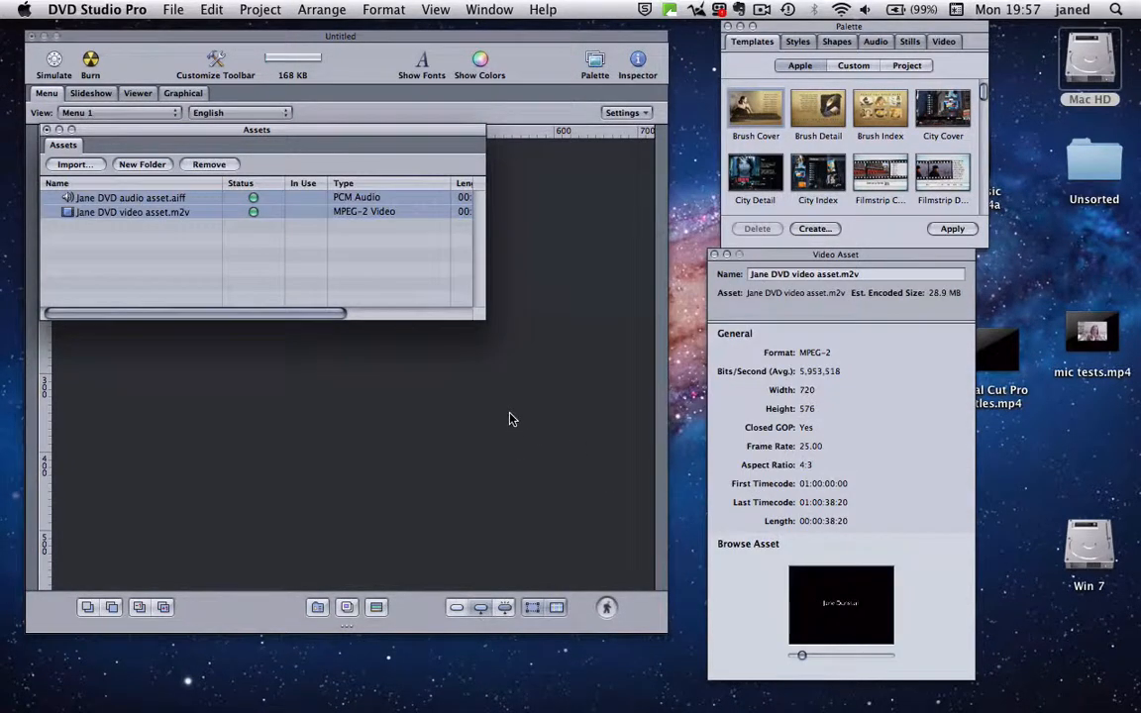
mouse_move(315, 146)
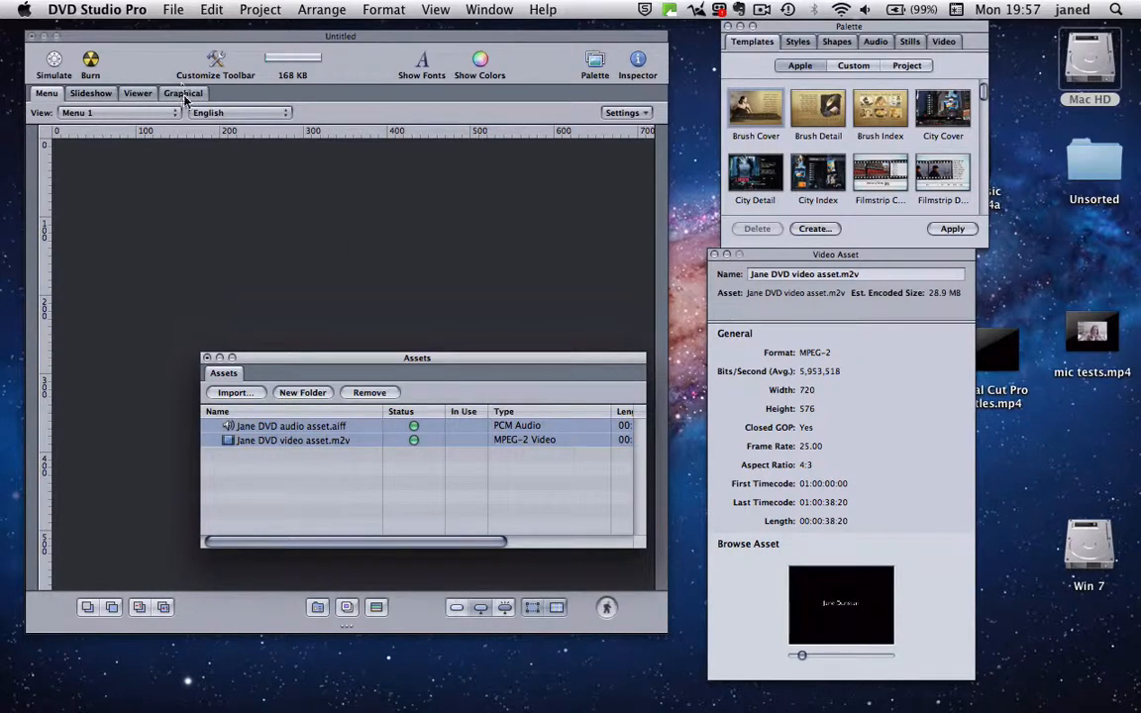
- Show the Graphical view with Menu 1 and Track 1, and reposition the project and Assets windows
click(183, 93)
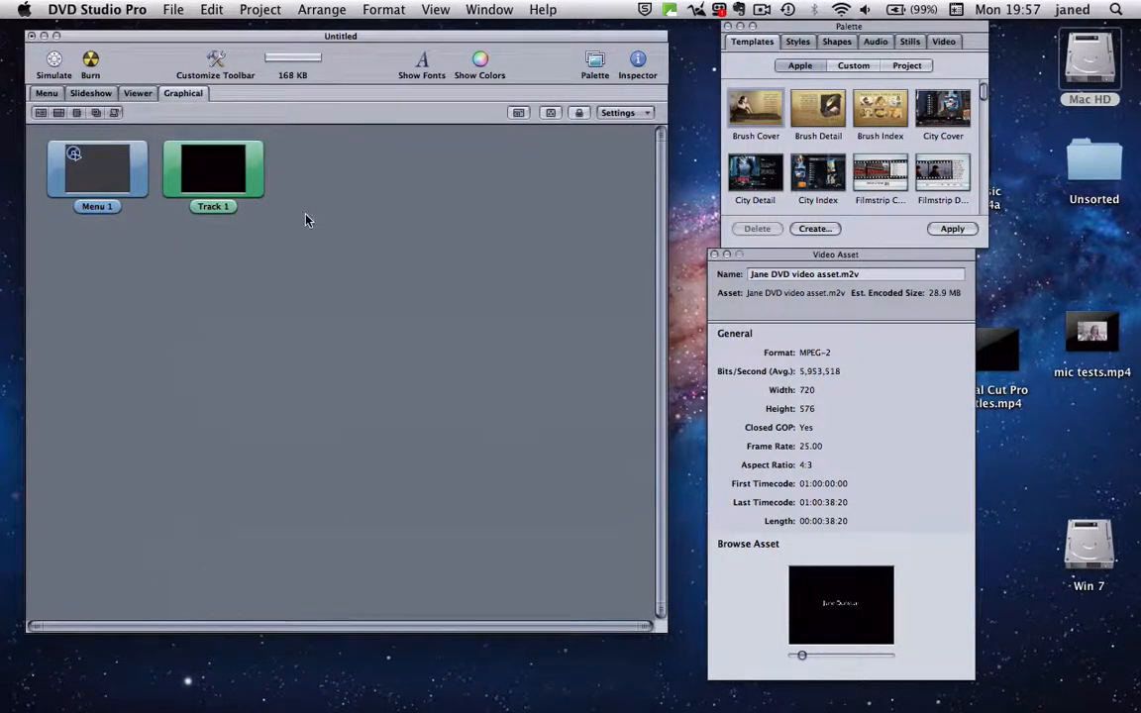
drag(341, 36, 533, 145)
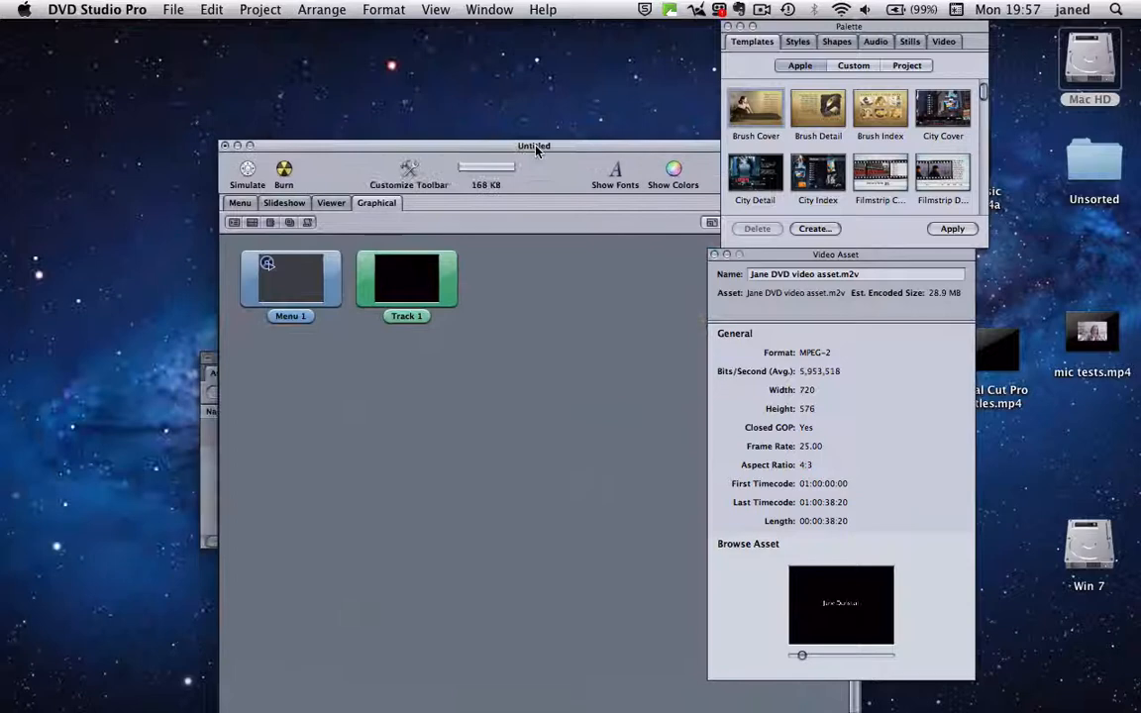
drag(534, 146, 602, 77)
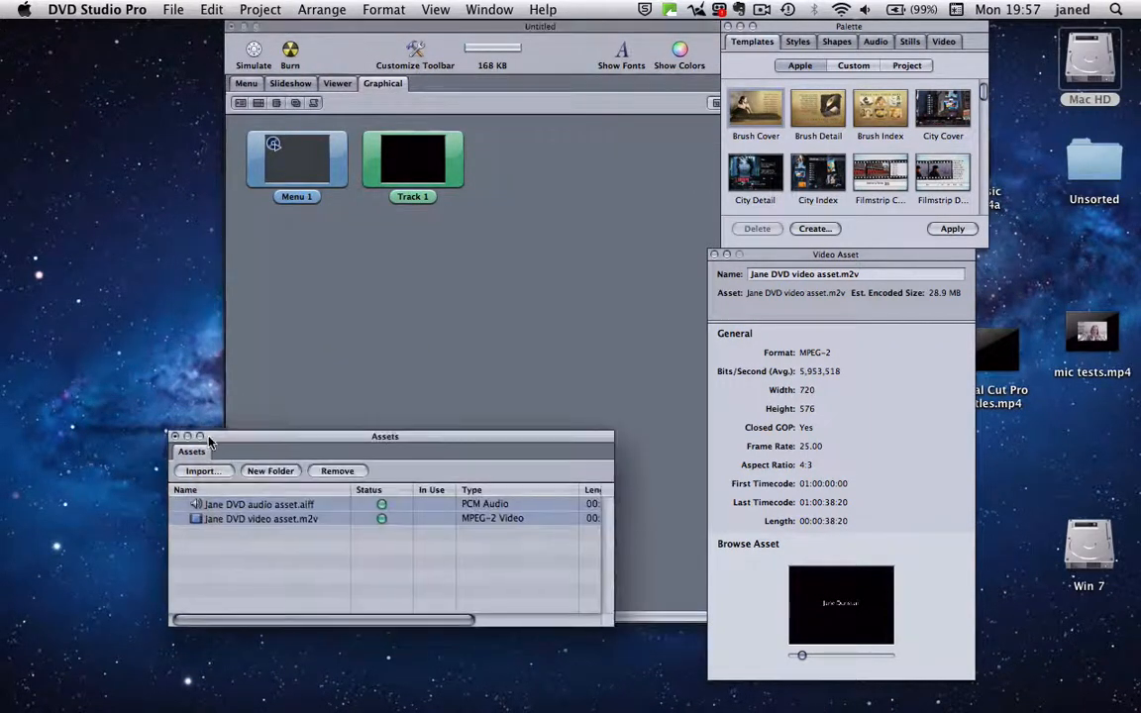
drag(384, 436, 288, 440)
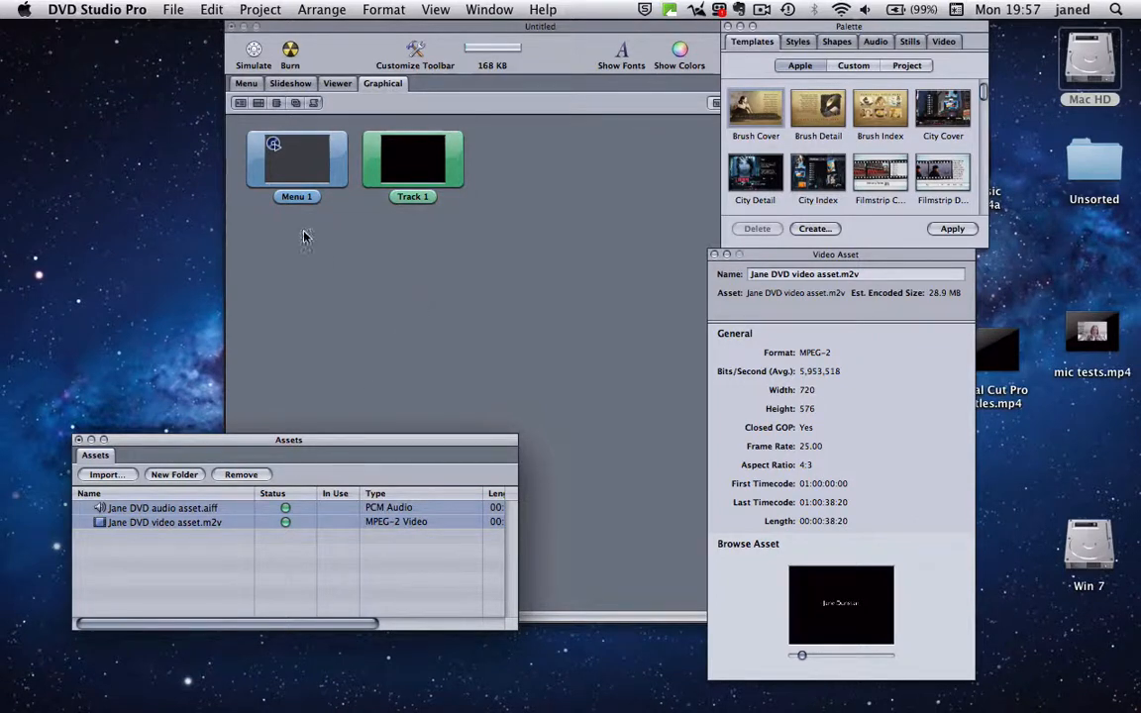
- Delete Menu 1 and set Track 1 as the disc's First Play
right_click(297, 163)
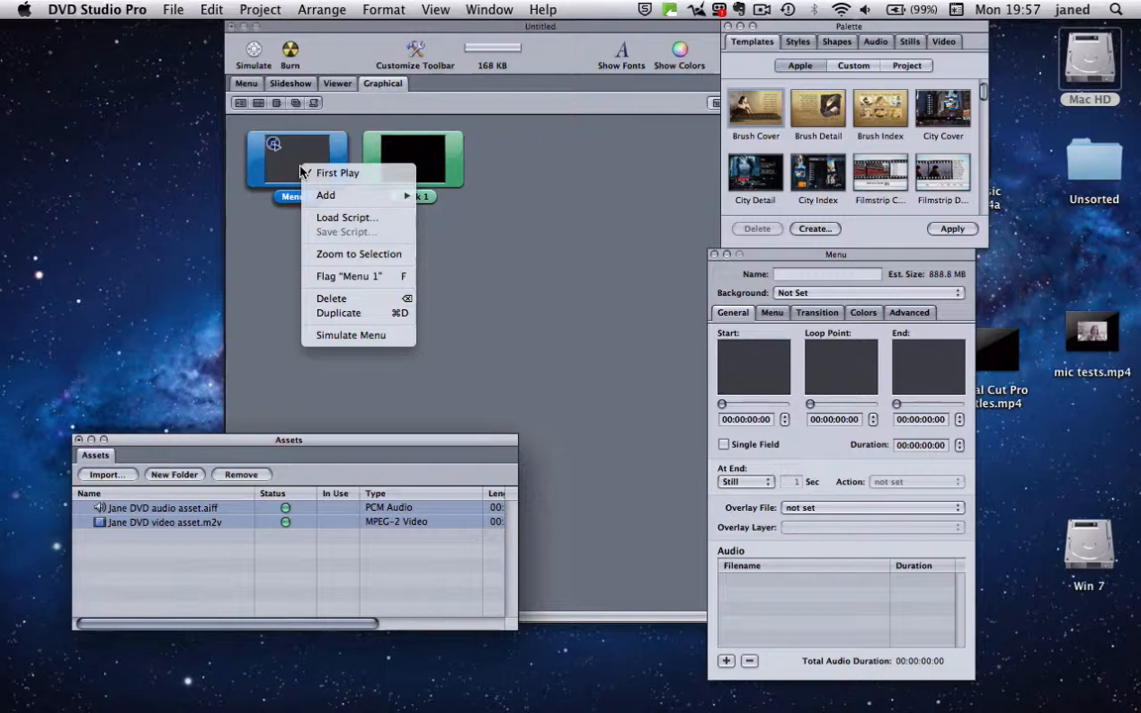
click(331, 298)
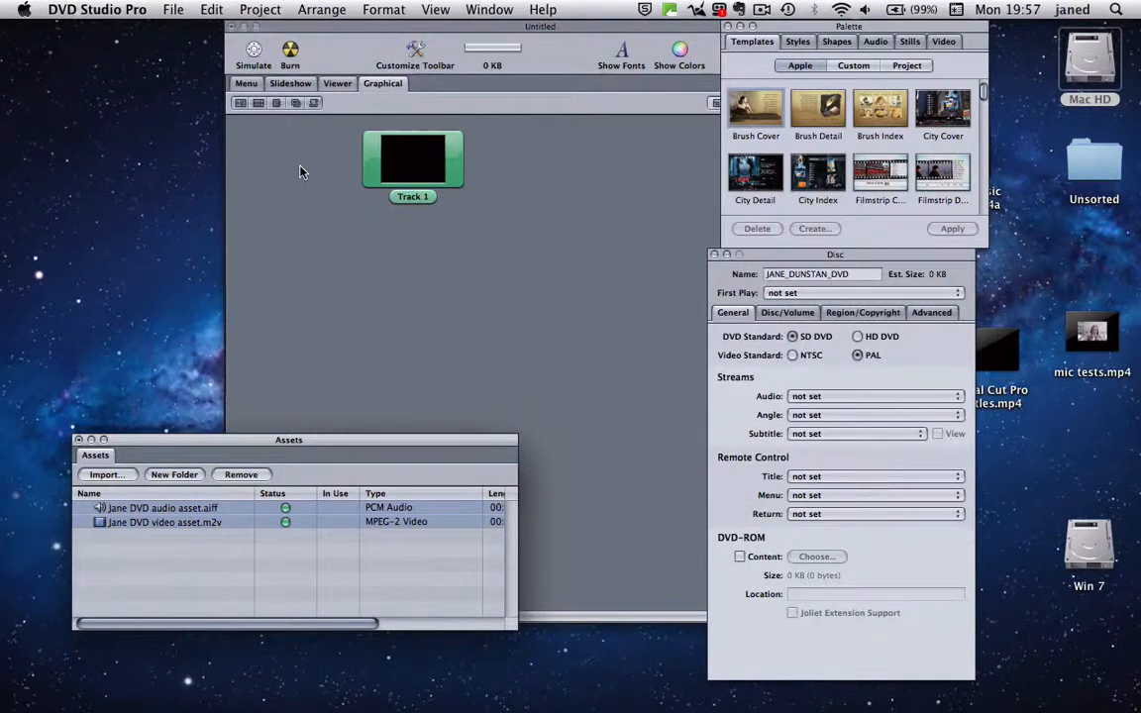
click(413, 164)
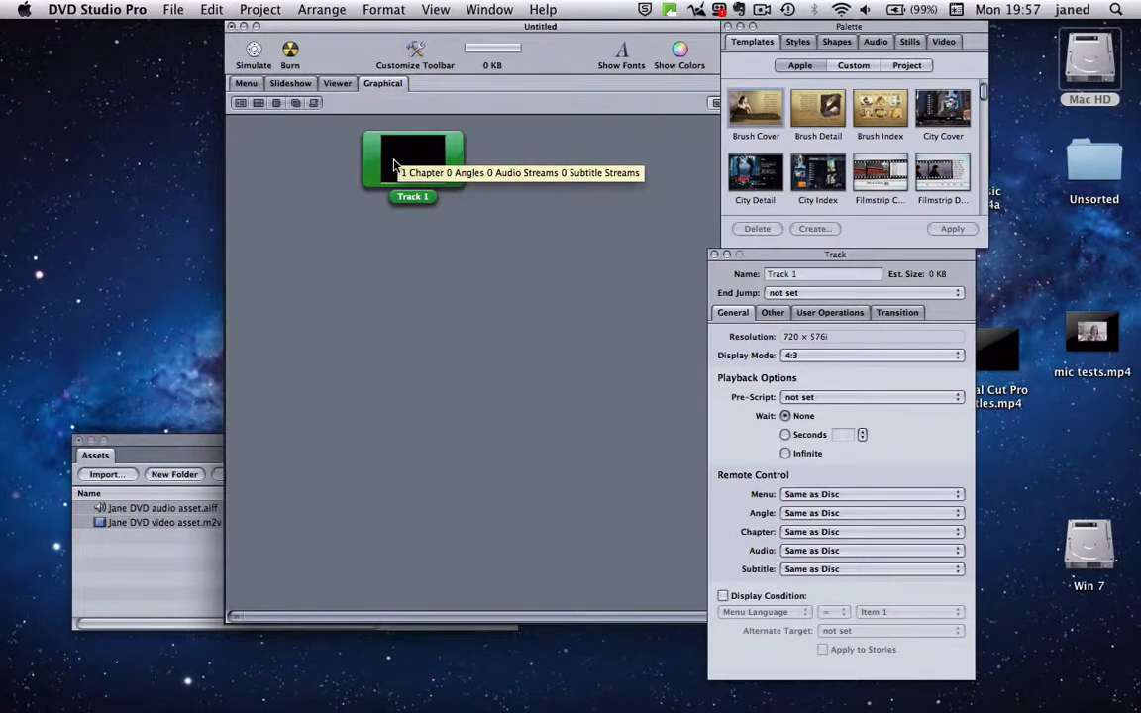
right_click(398, 163)
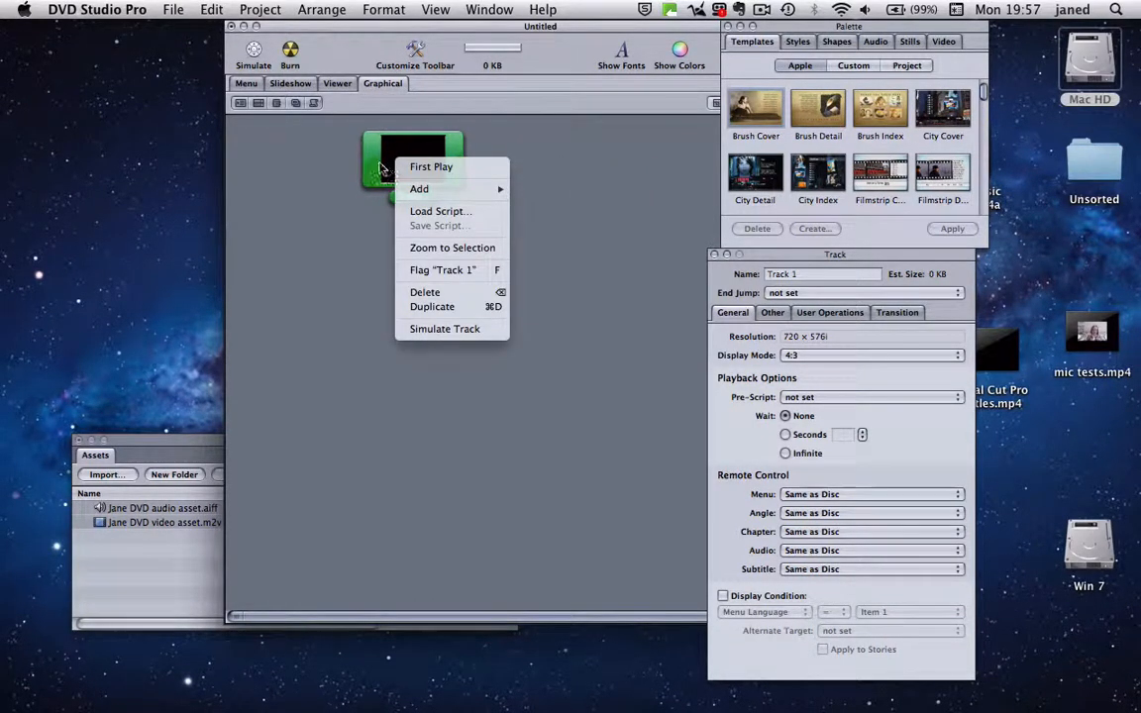
mouse_move(431, 167)
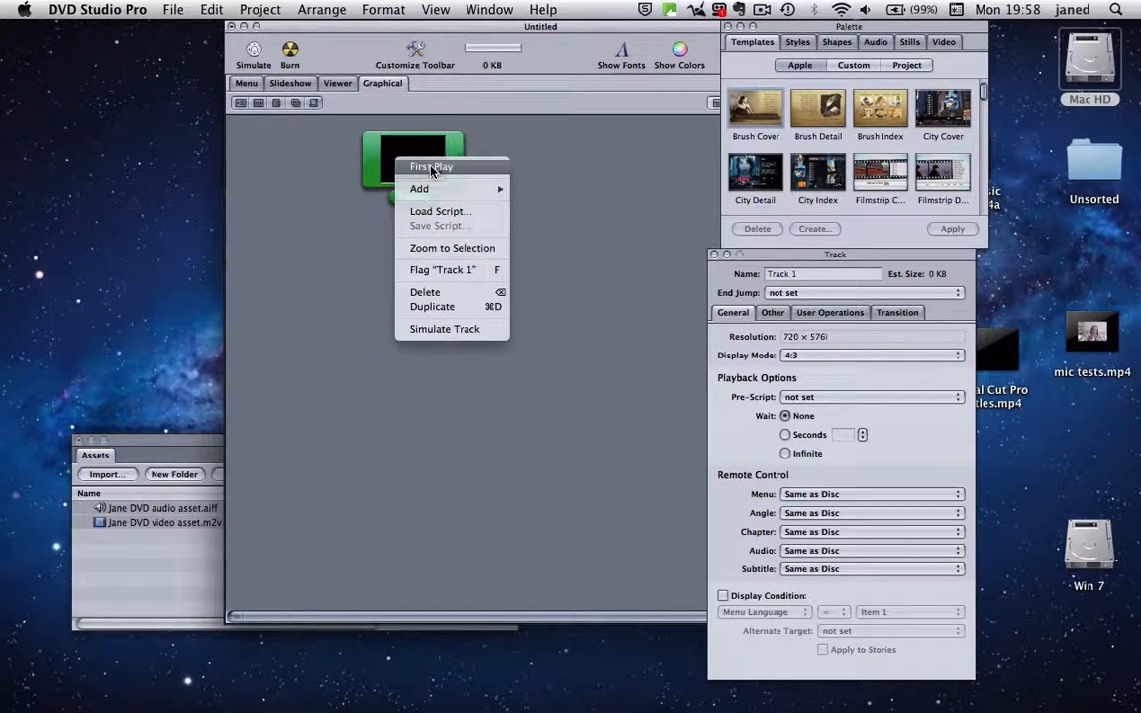
click(413, 163)
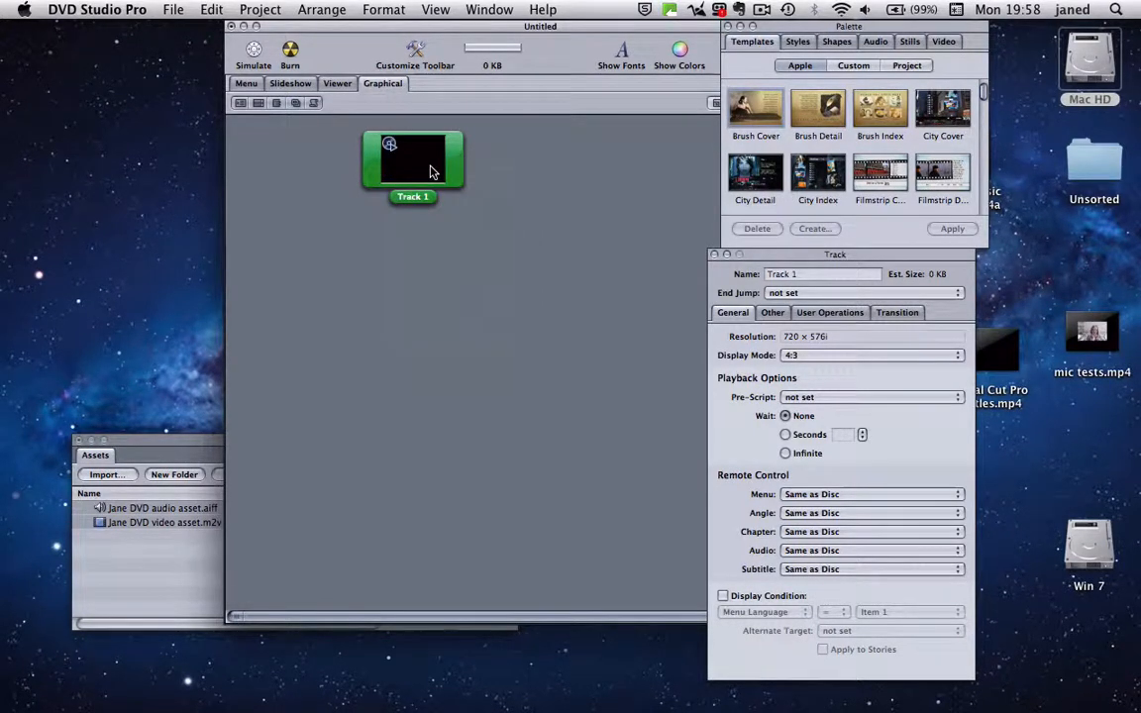
mouse_move(390, 151)
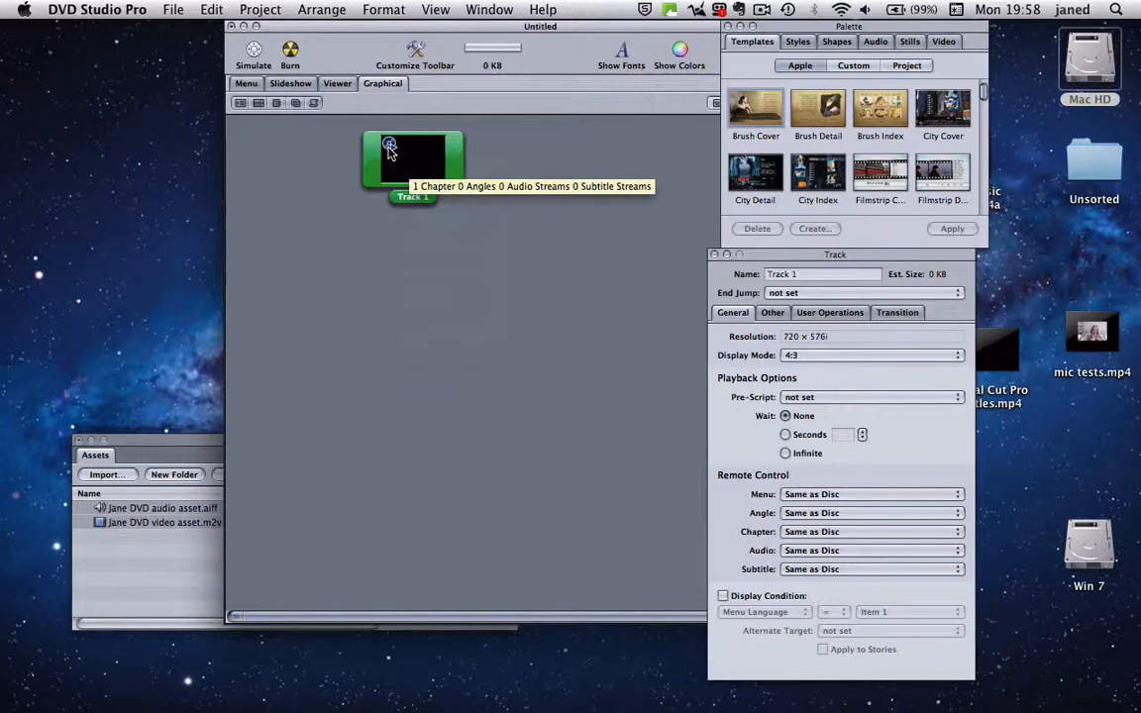
mouse_move(179, 454)
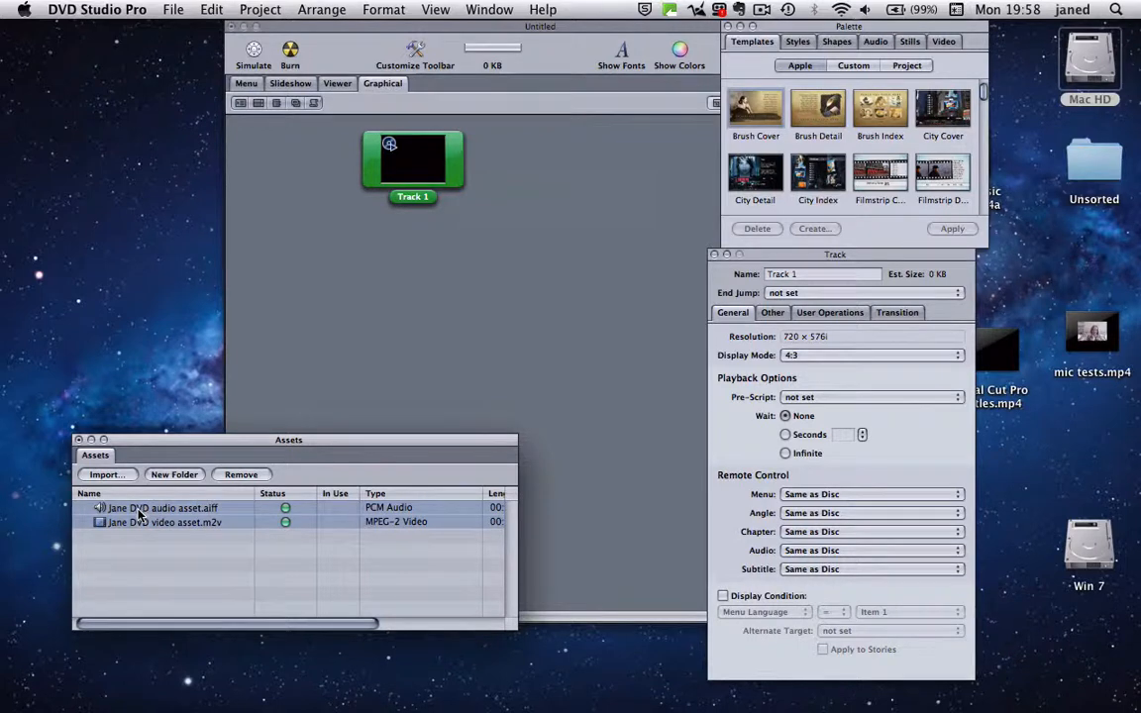
- Select both audio and video assets and place them on Track 1, now 'Jane DVD video asset'
click(159, 508)
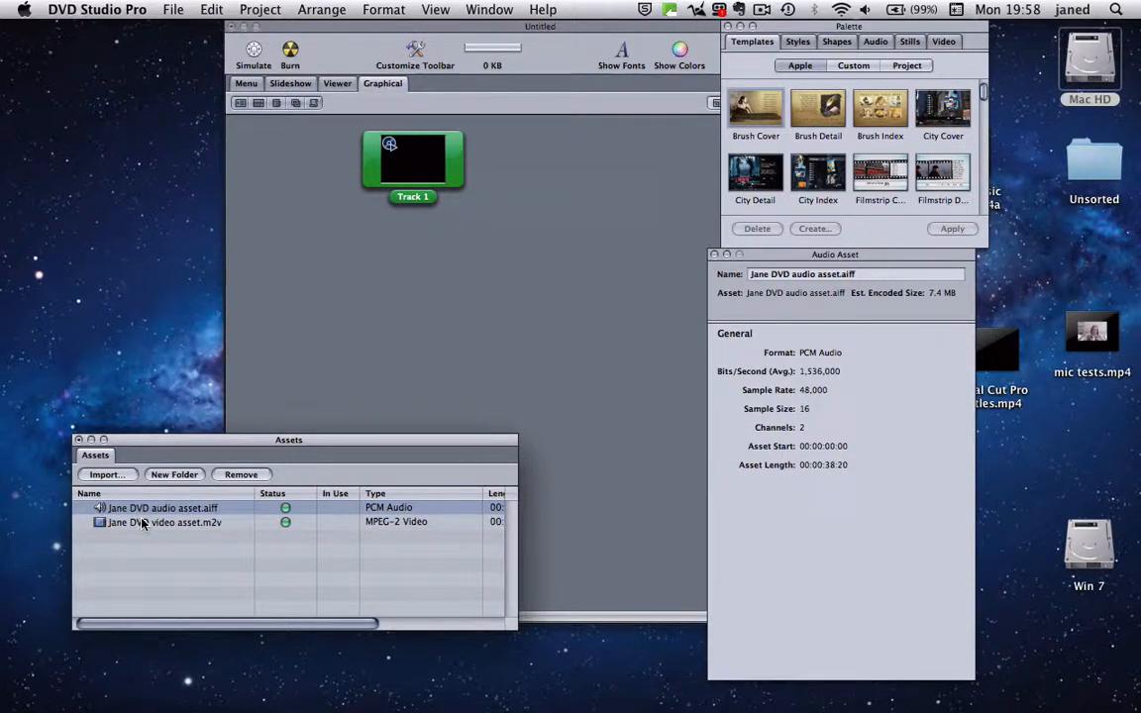
click(163, 522)
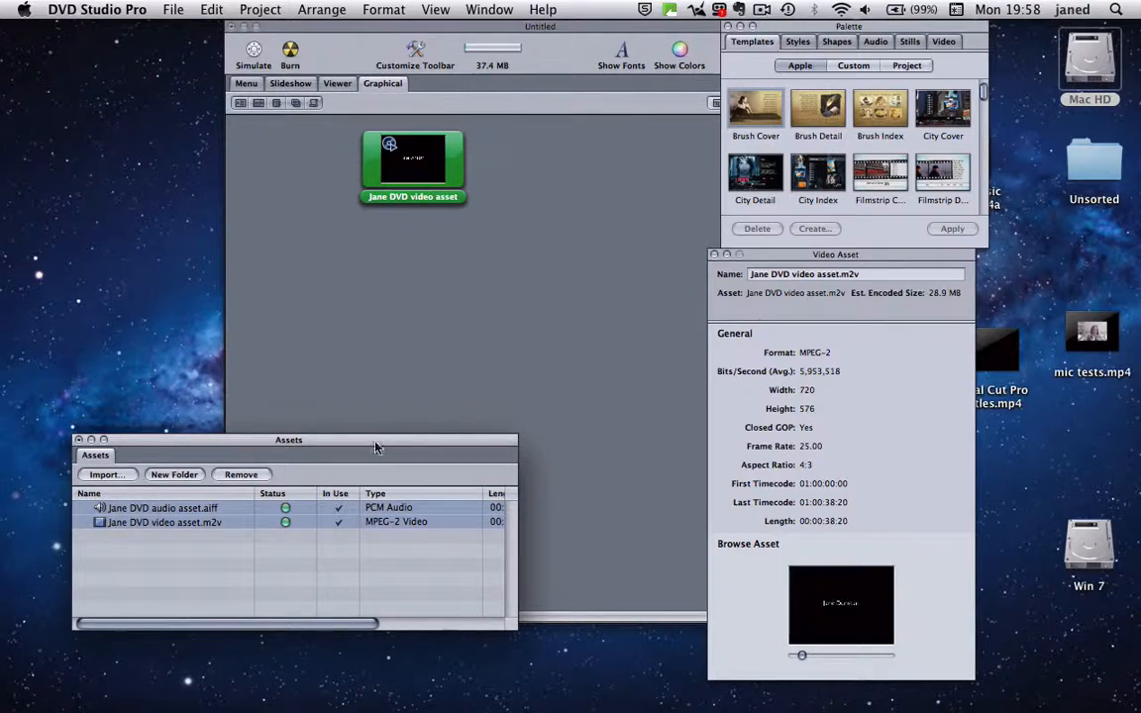
drag(288, 440, 245, 518)
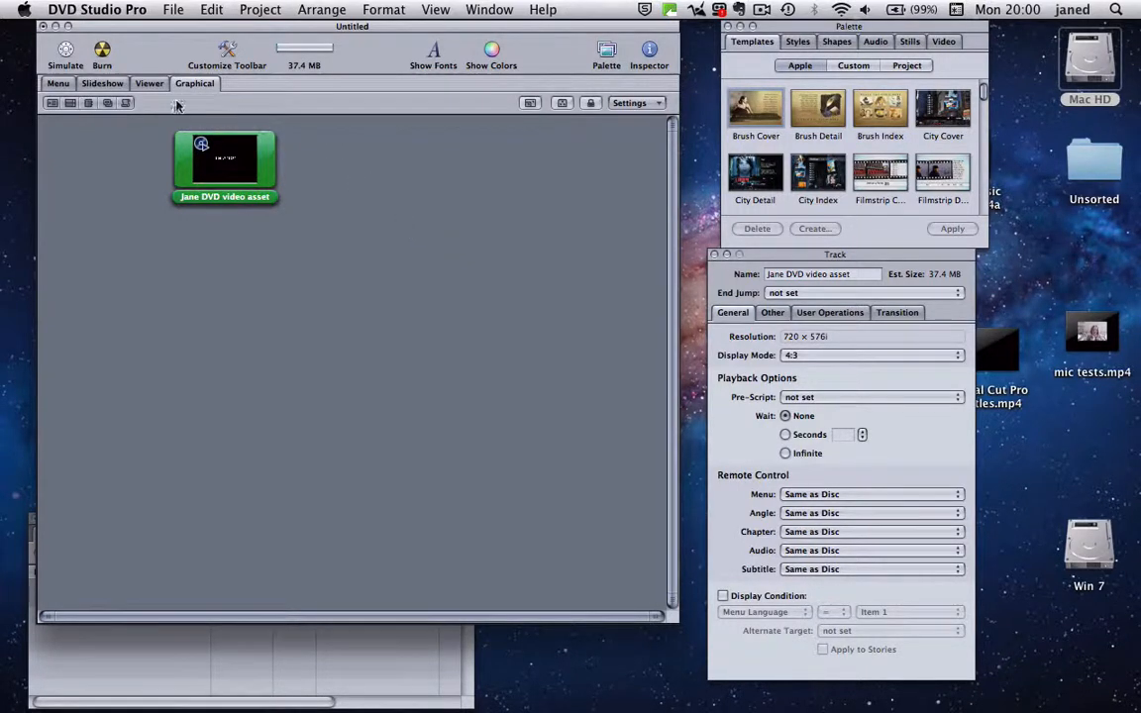
- Run the Simulator to preview the Jane DVD video asset track, then return to the layout
click(147, 84)
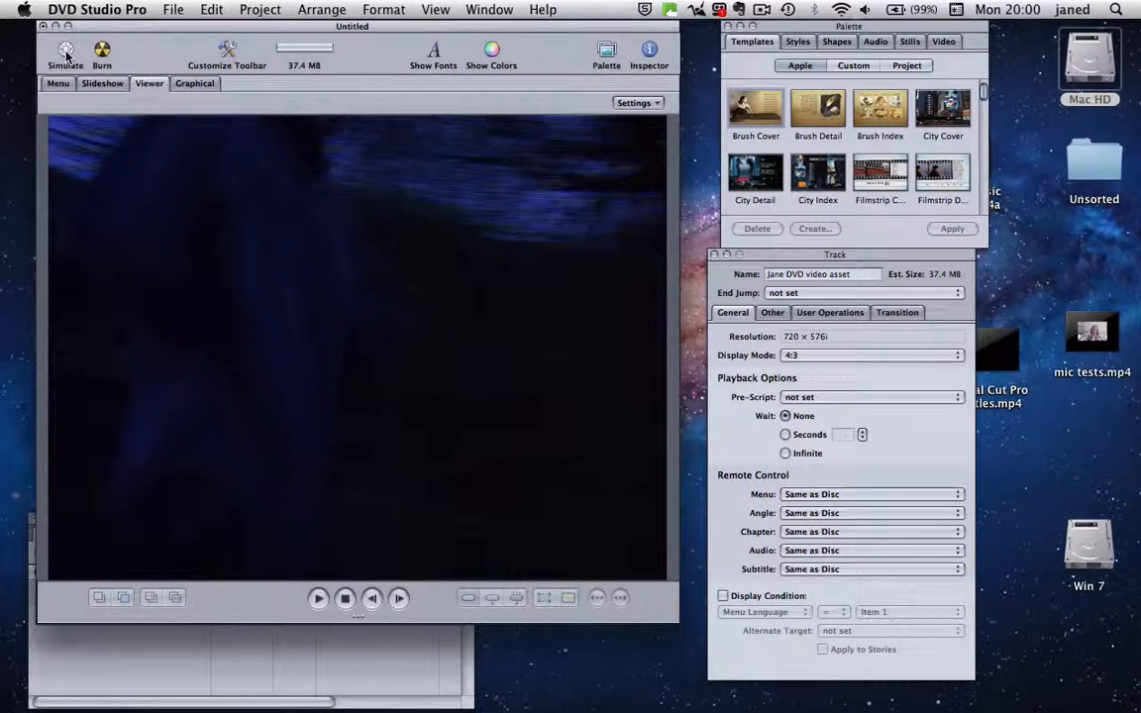
click(66, 52)
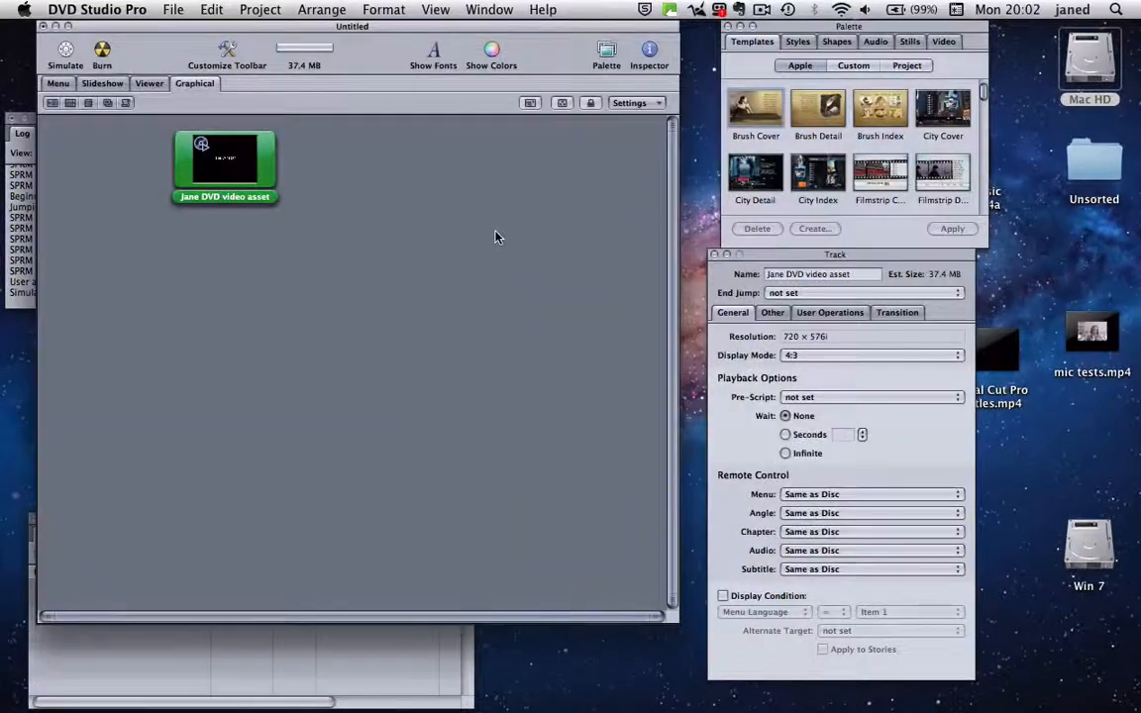
mouse_move(321, 129)
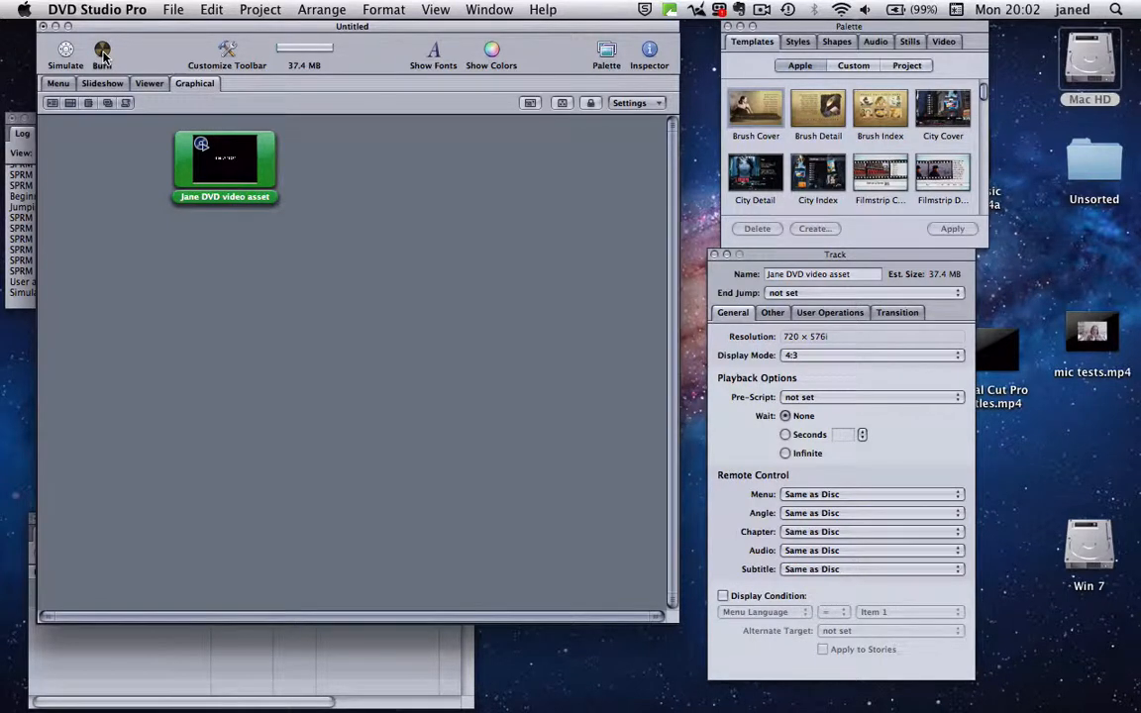
- Start burning the project, which now waits for recordable DVD media
click(101, 50)
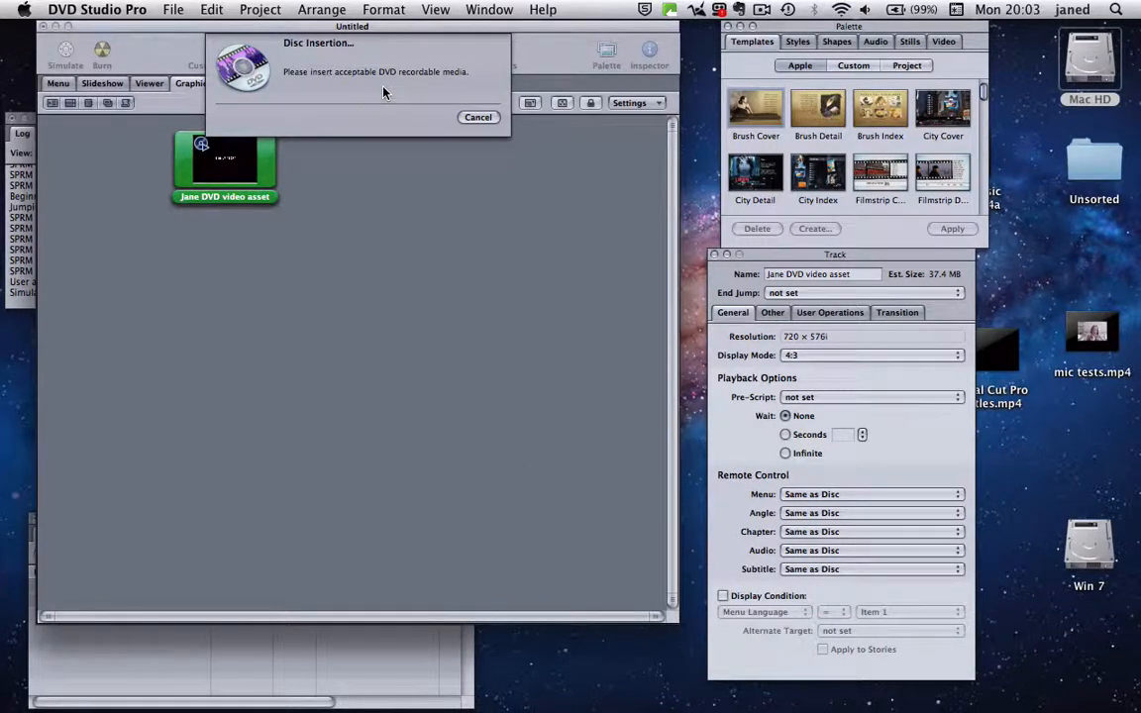
mouse_move(460, 168)
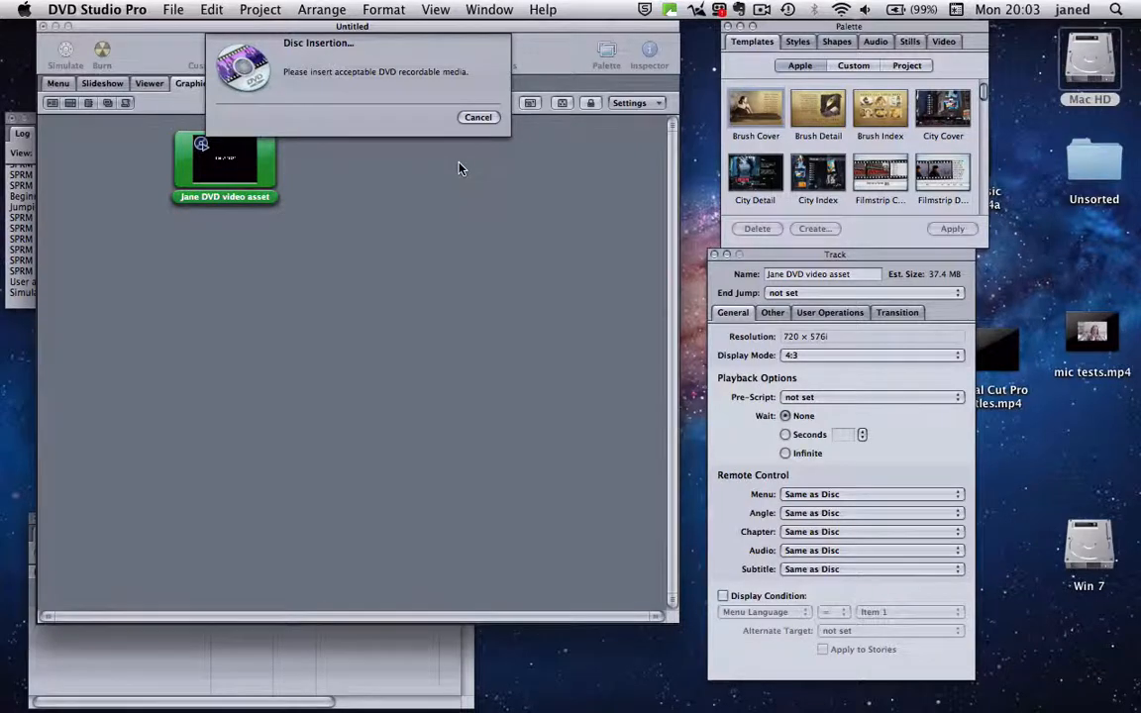